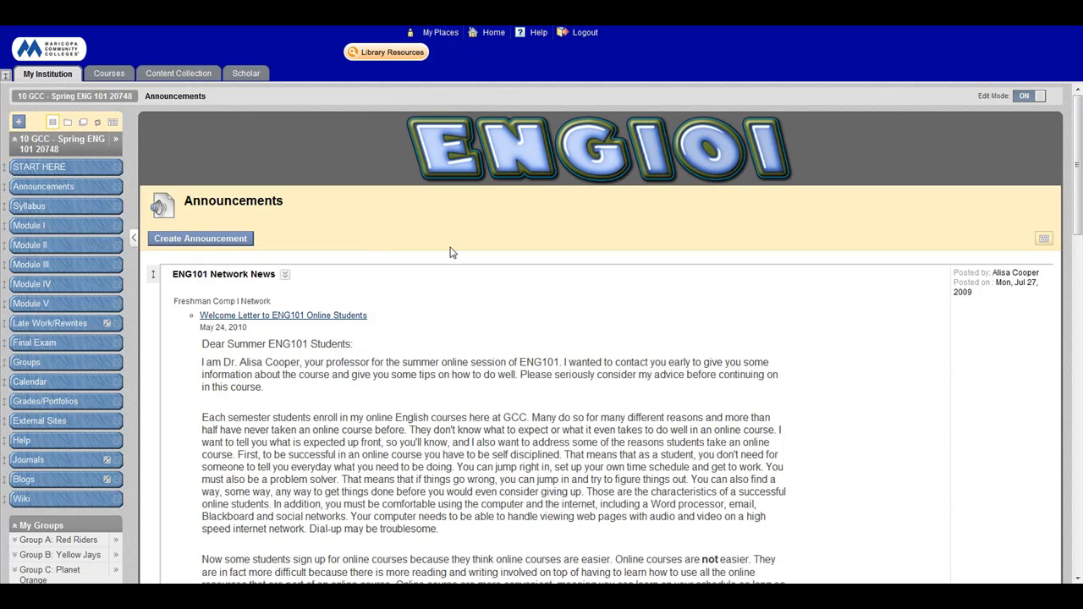
pyautogui.moveTo(423, 281)
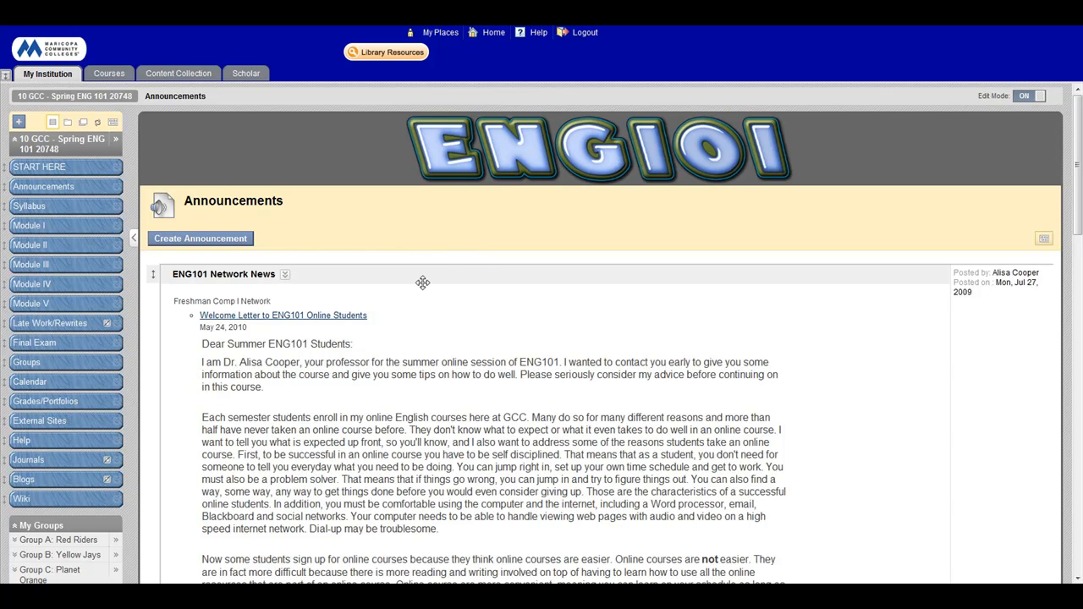
pyautogui.moveTo(134, 311)
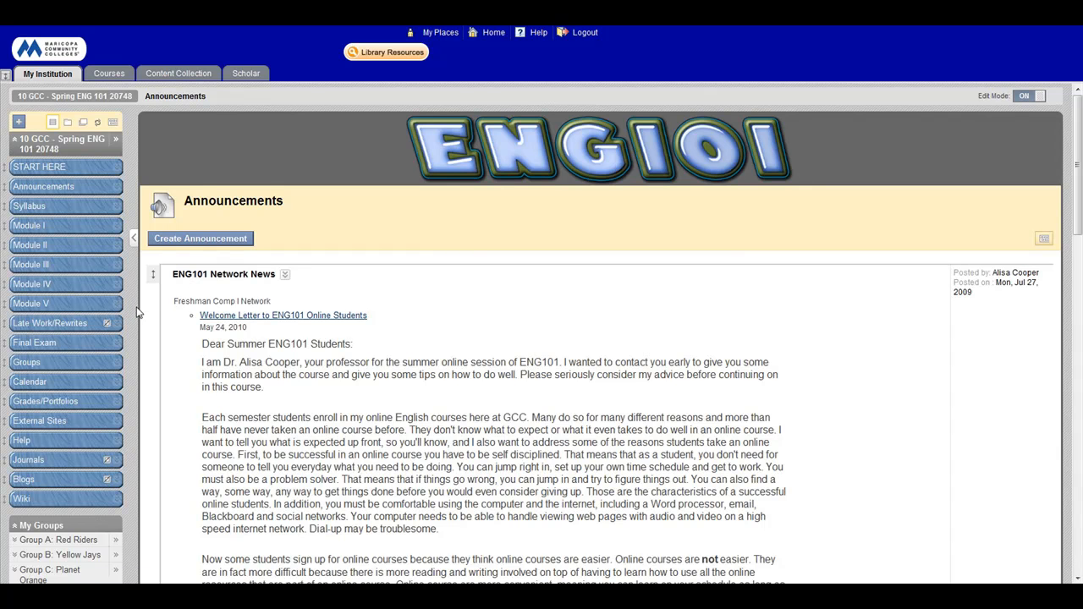
# Expand the Course Tools list under Control Panel in the ENG101 course menu.
pyautogui.scroll(-3)
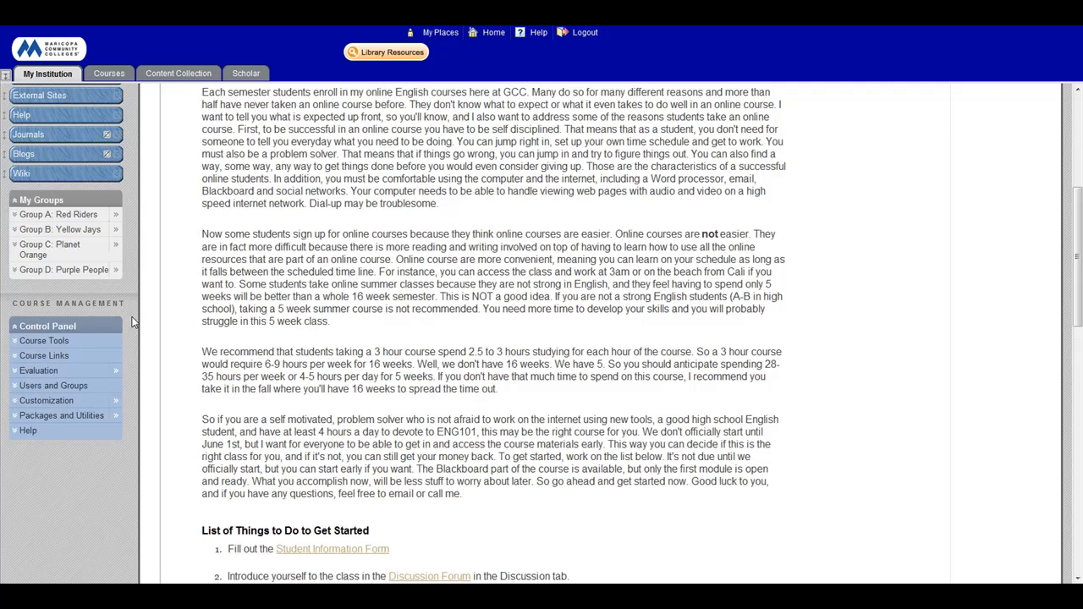
pyautogui.click(44, 340)
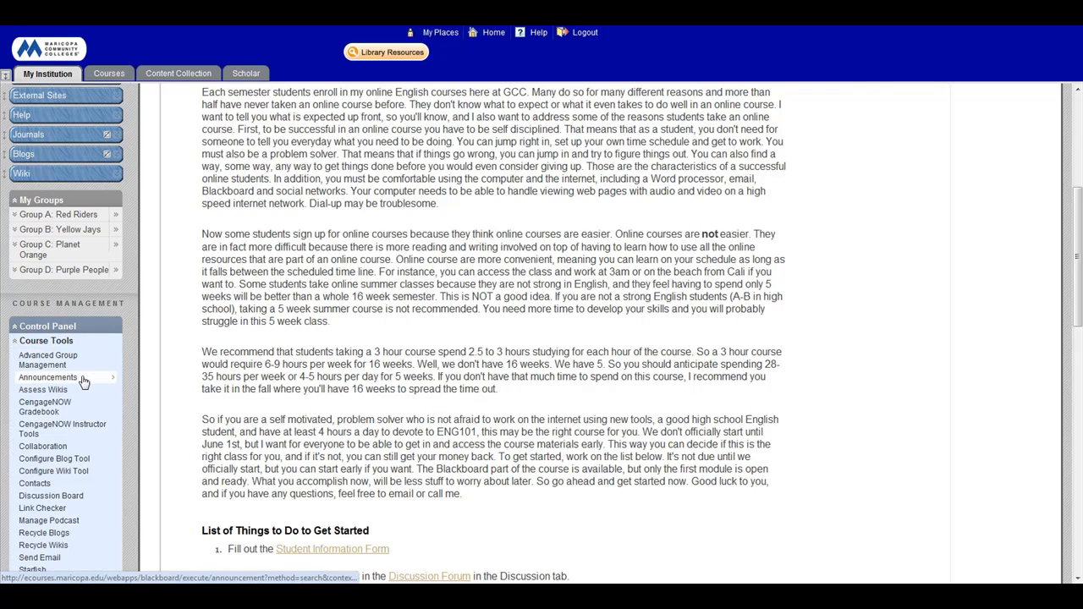
pyautogui.scroll(-3)
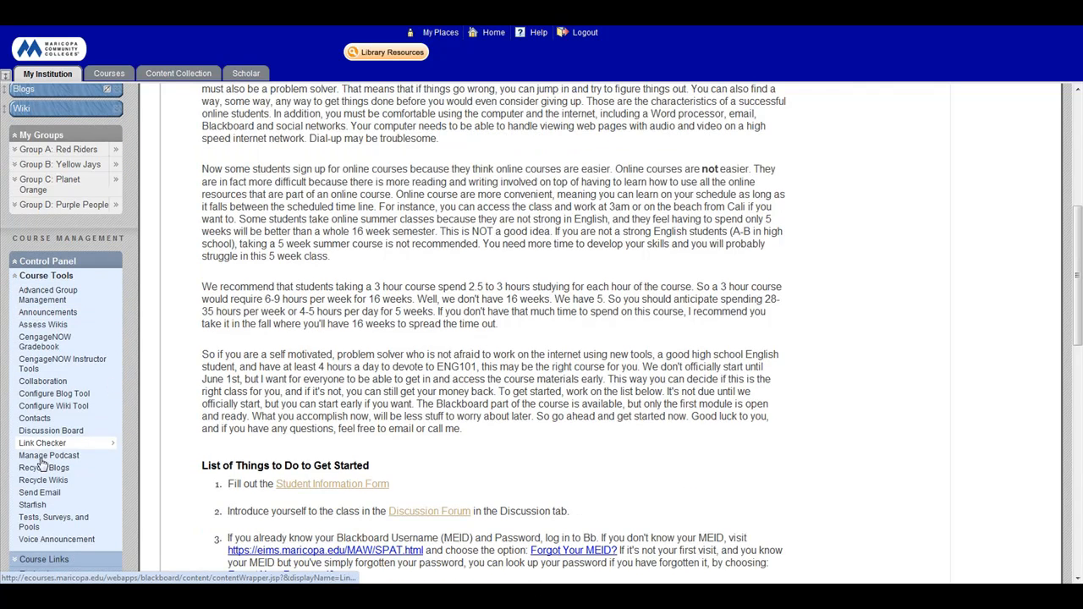
pyautogui.moveTo(47, 455)
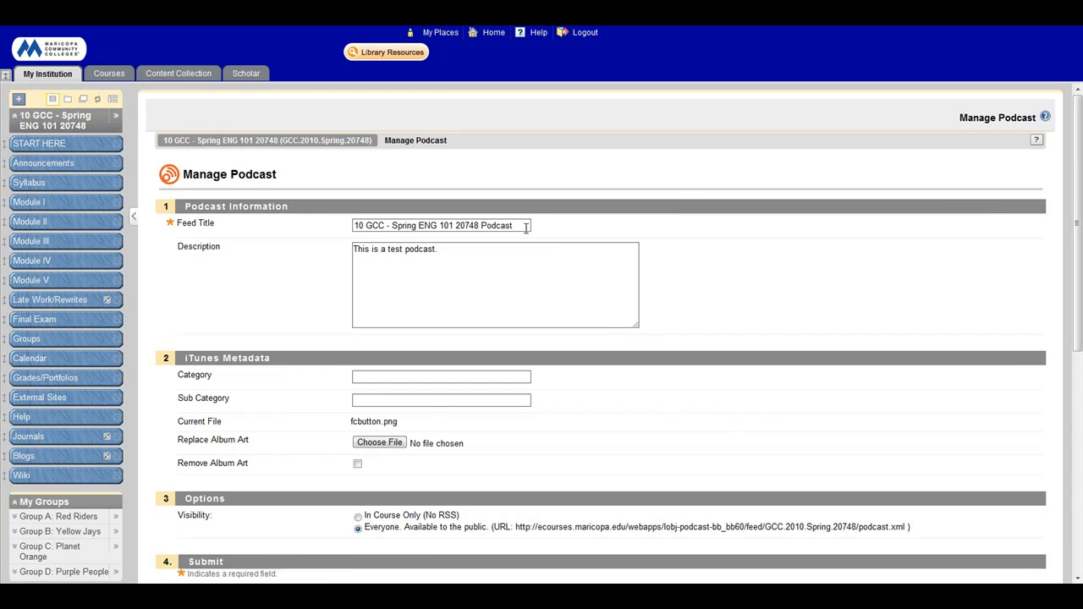
# Review the feed title and public feed URL in Manage Podcast, then submit the settings.
pyautogui.tripleClick(440, 225)
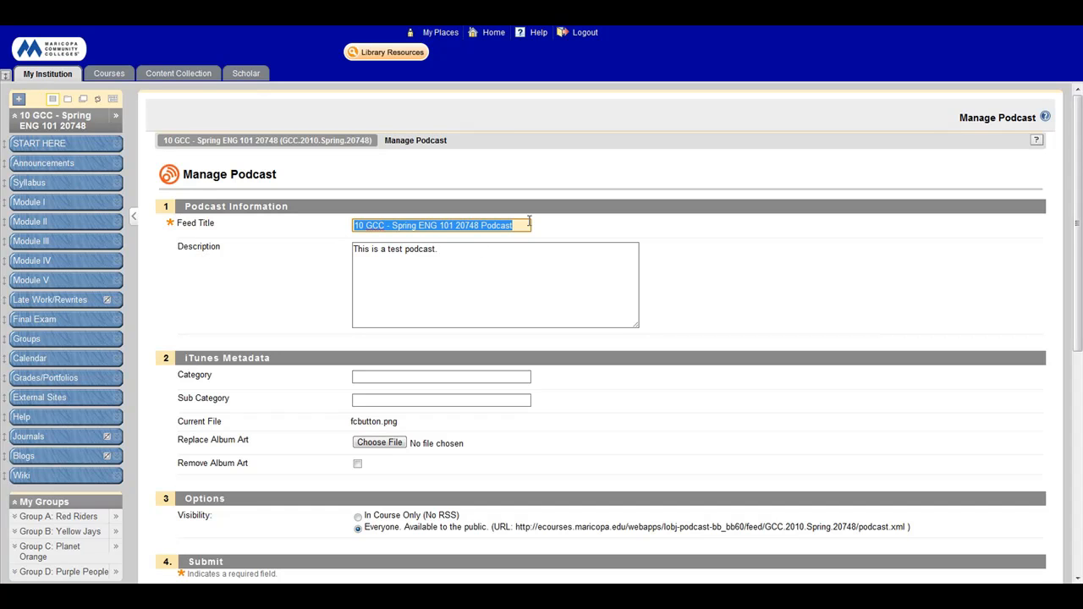
pyautogui.click(440, 225)
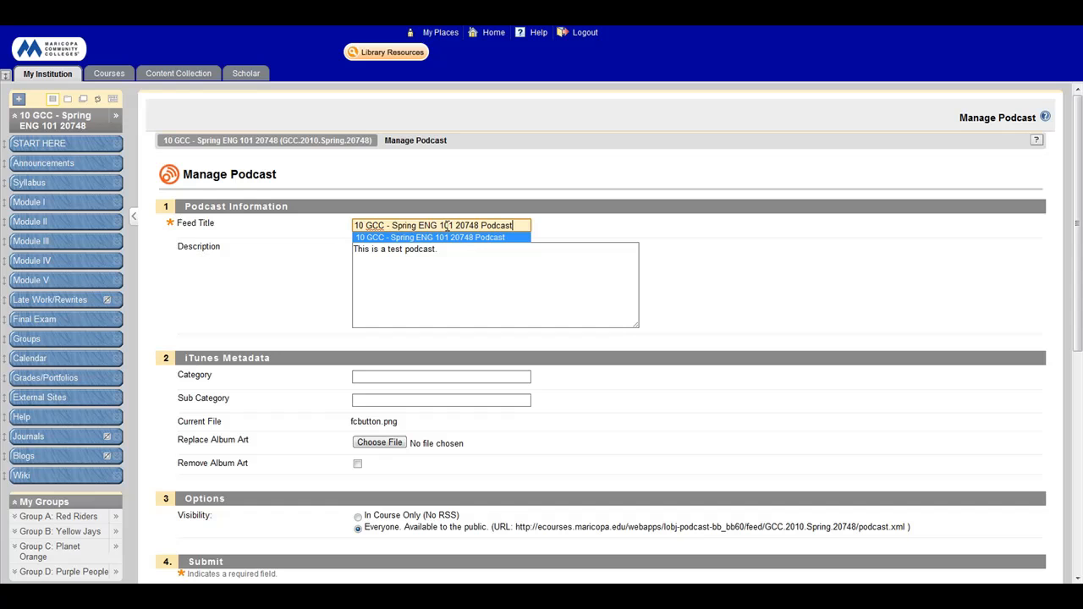
pyautogui.moveTo(470, 261)
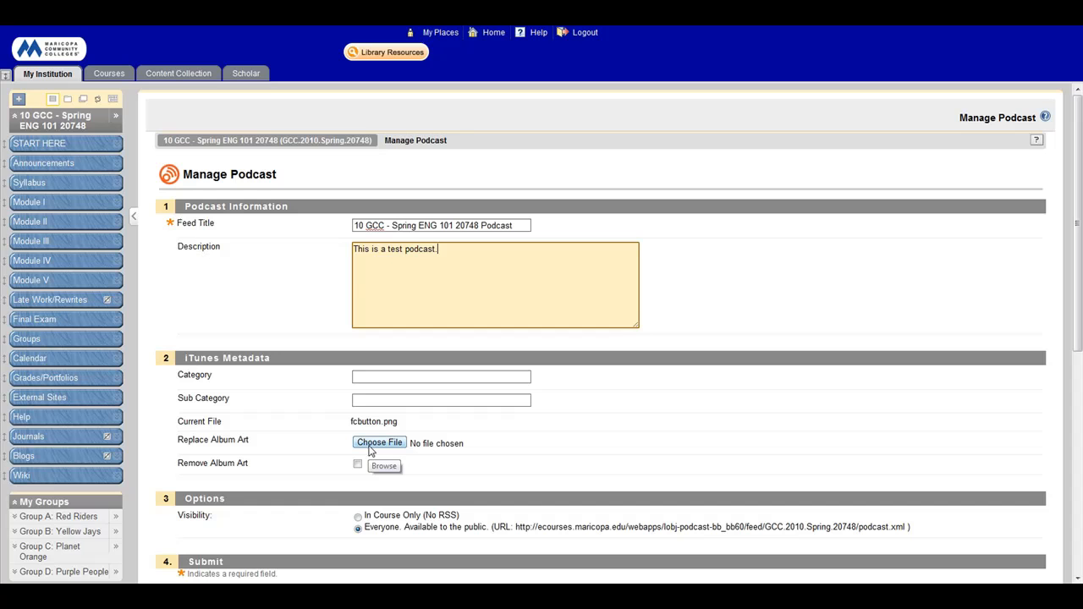
pyautogui.moveTo(358, 541)
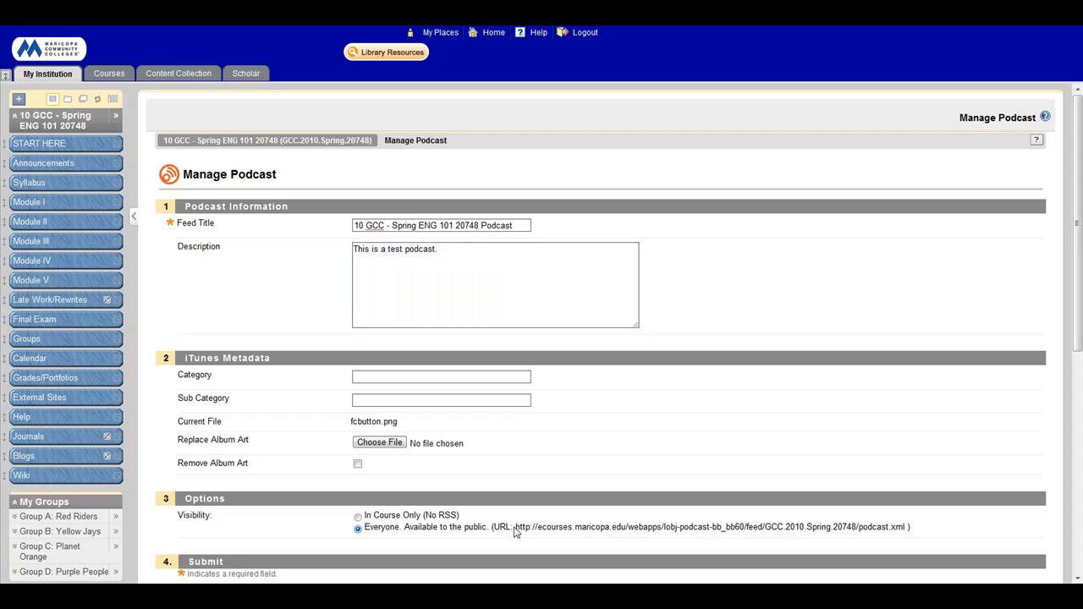
pyautogui.doubleClick(523, 526)
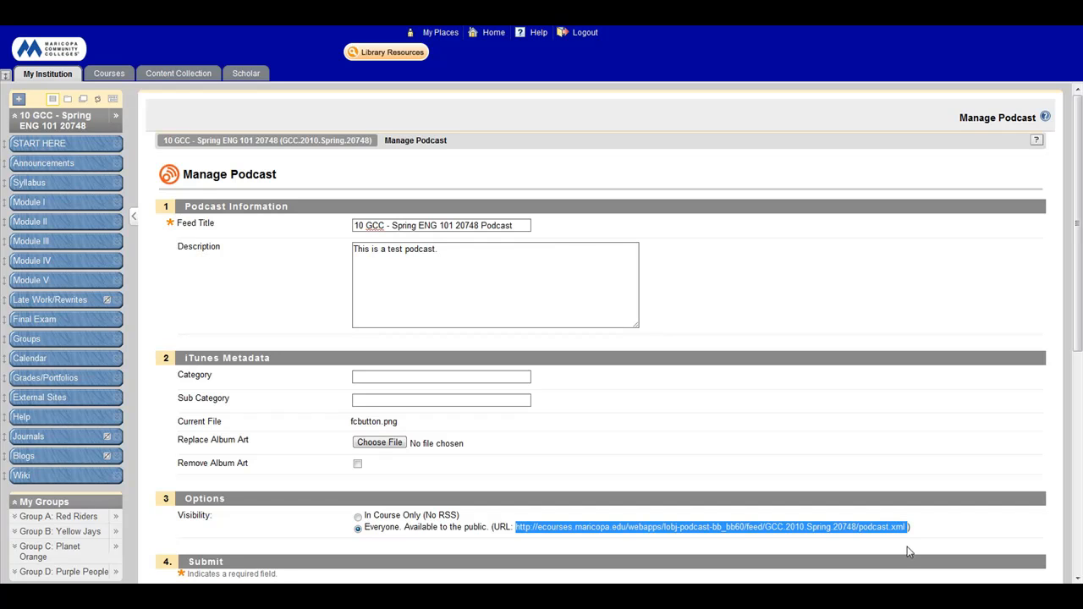
pyautogui.moveTo(941, 470)
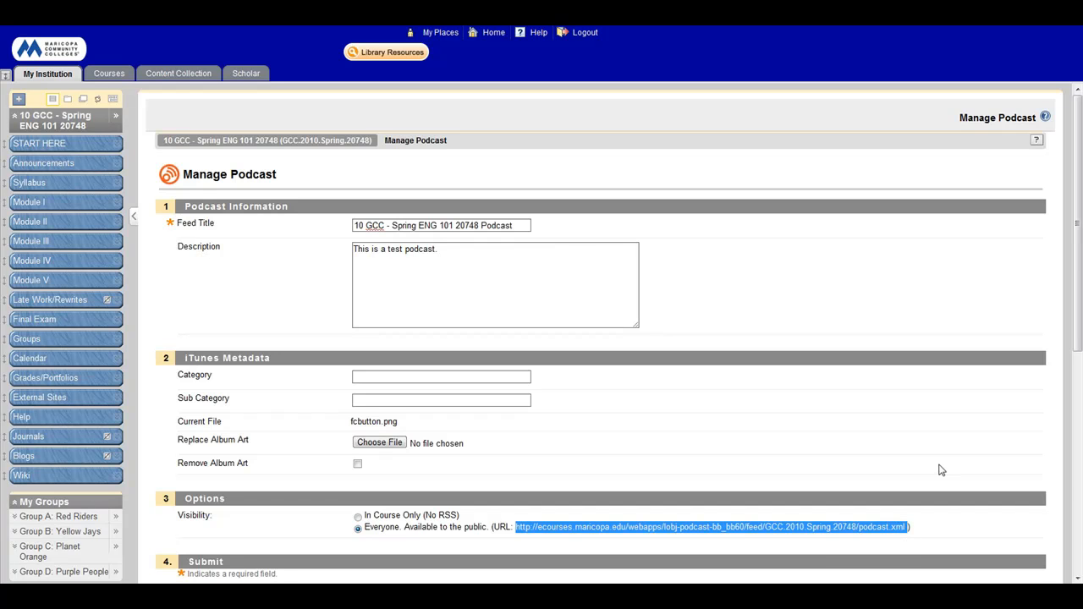
pyautogui.scroll(-3)
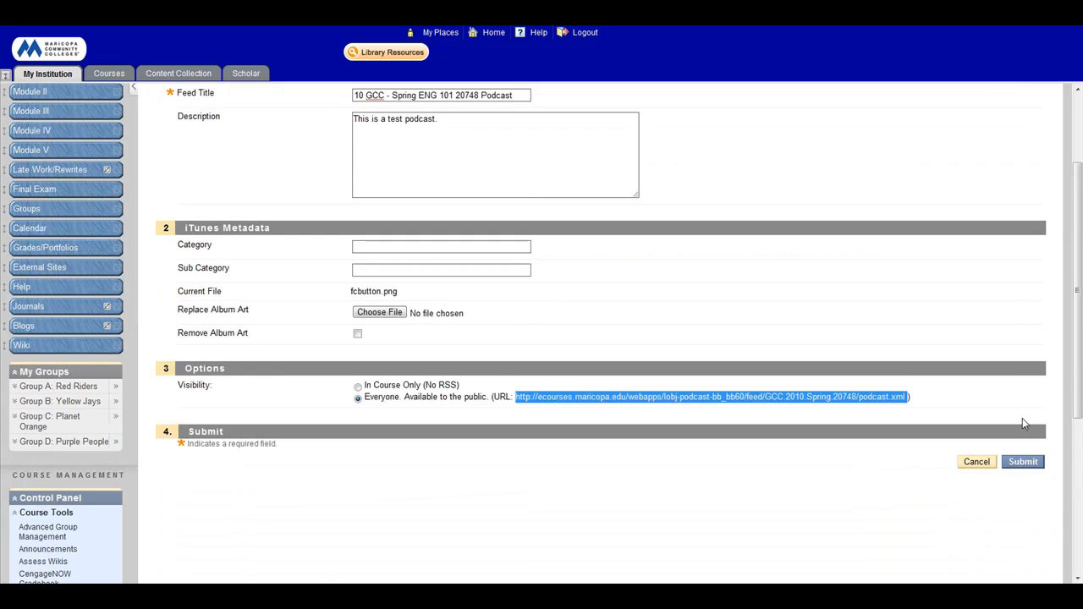
pyautogui.click(1022, 460)
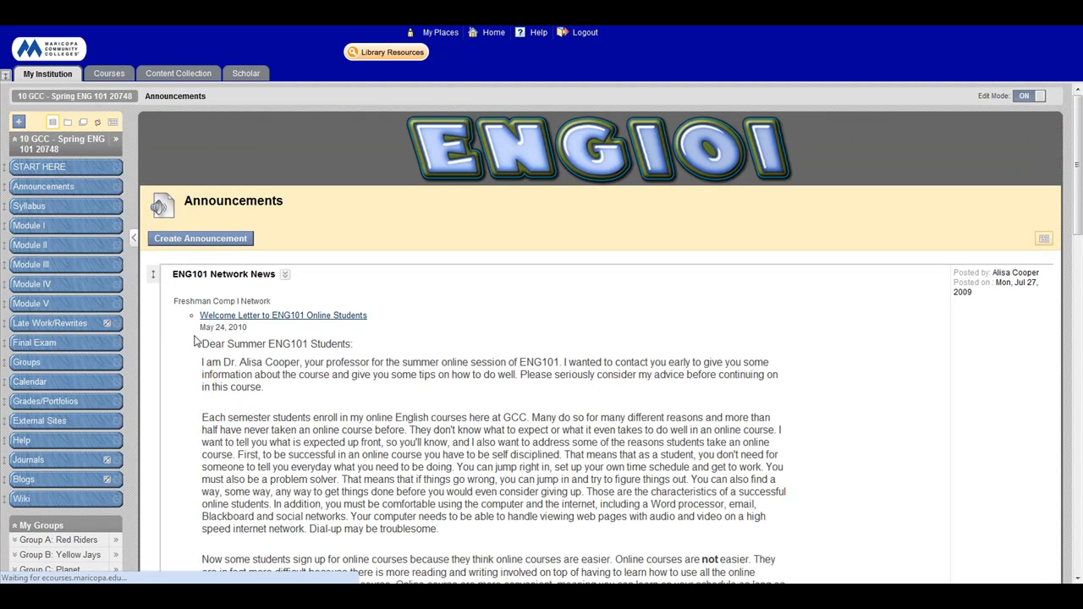
pyautogui.moveTo(51, 226)
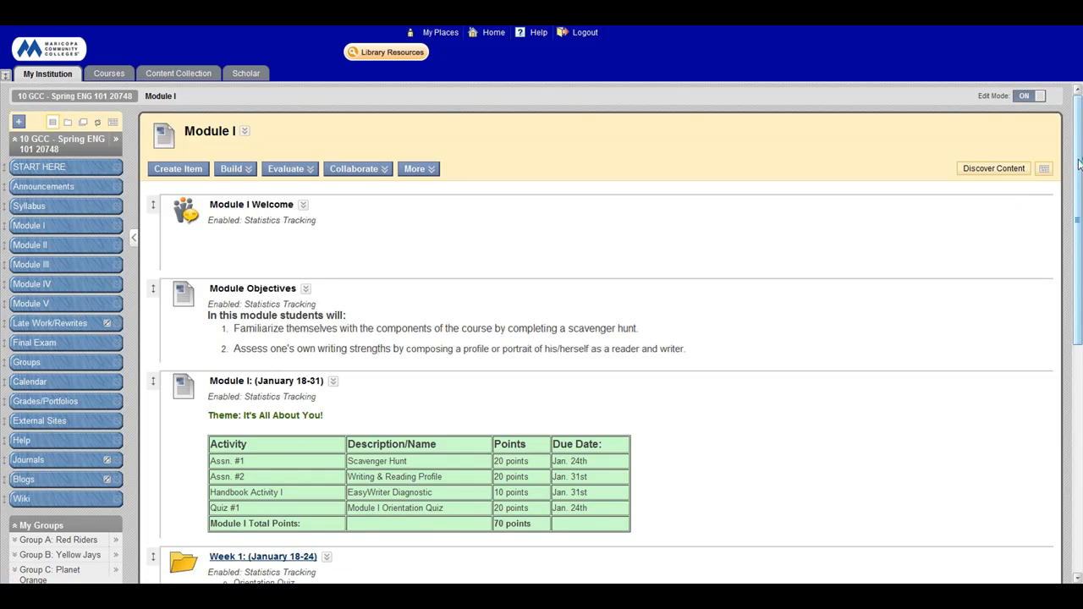
# Start a new Podcast Episode in the Module I content area.
pyautogui.scroll(-3)
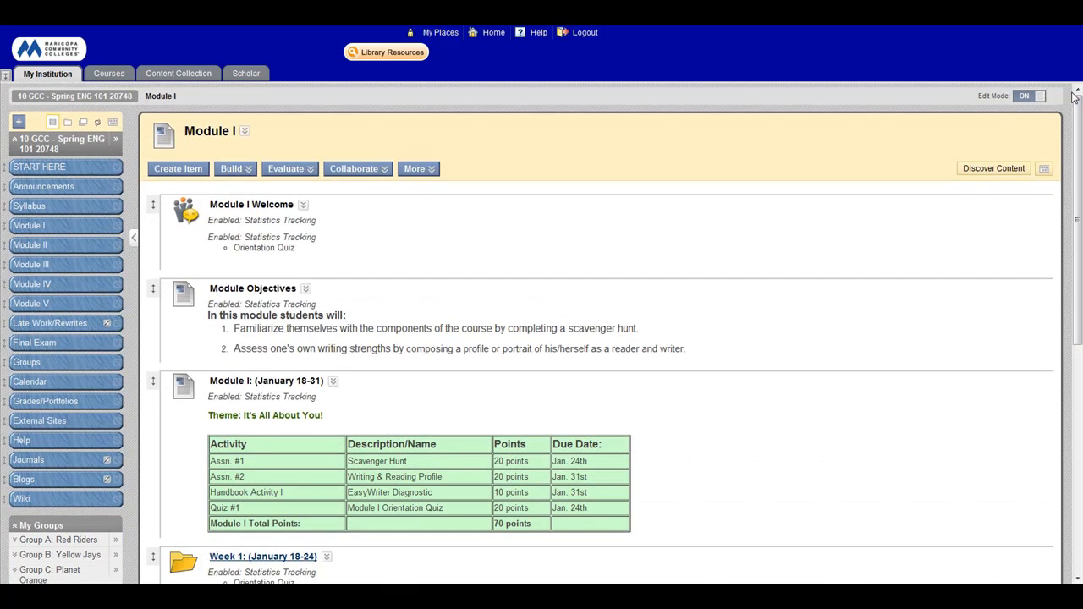
pyautogui.click(416, 170)
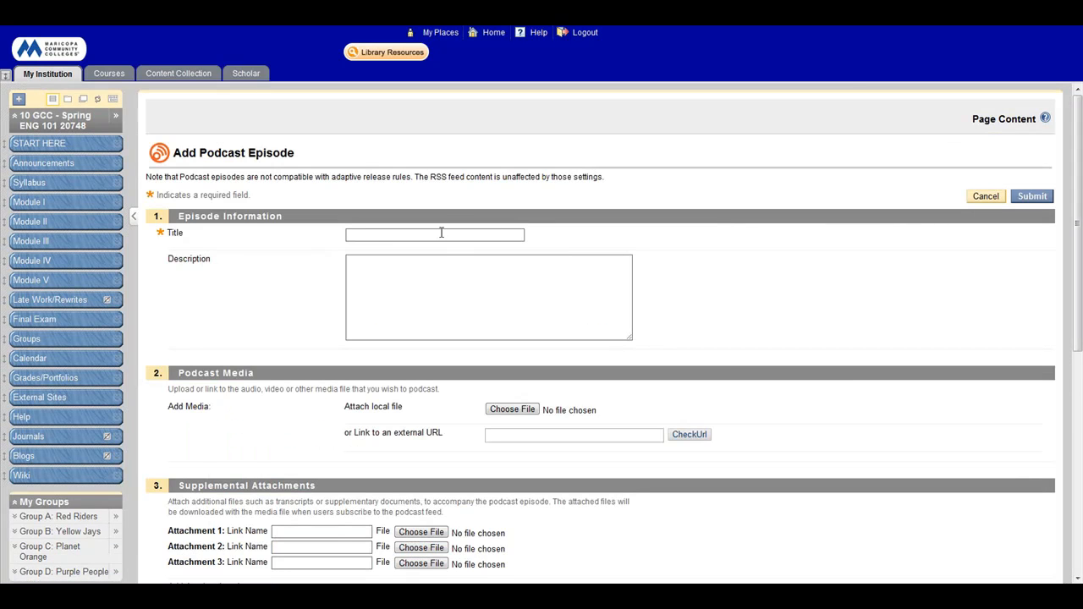
# Enter the episode title 'Test Three' and description 'Another test'.
pyautogui.click(433, 234)
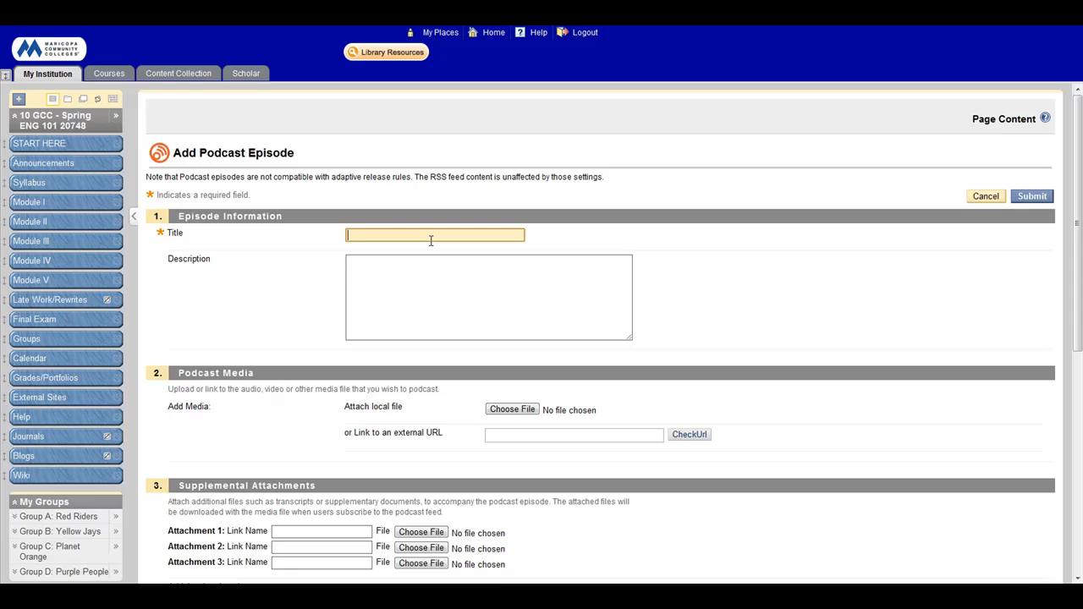
pyautogui.write('Test Three')
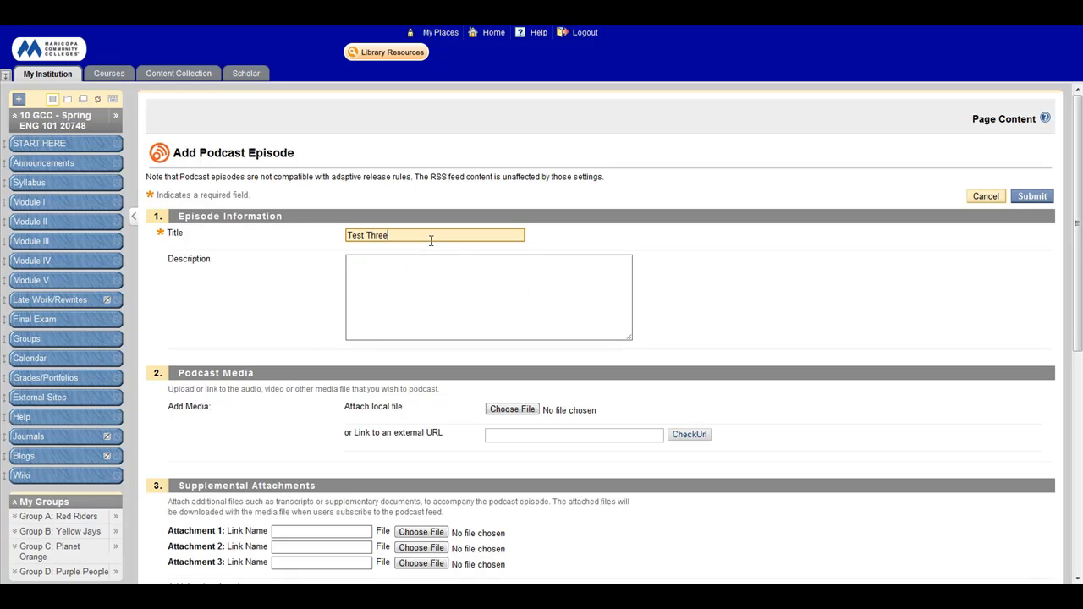
pyautogui.write('Another test')
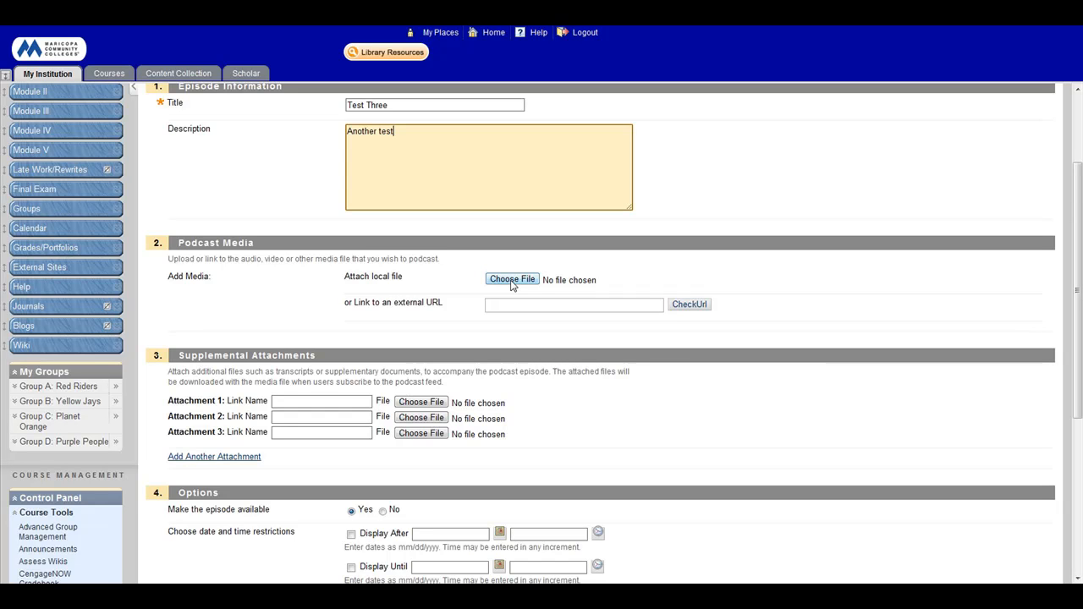
pyautogui.moveTo(507, 285)
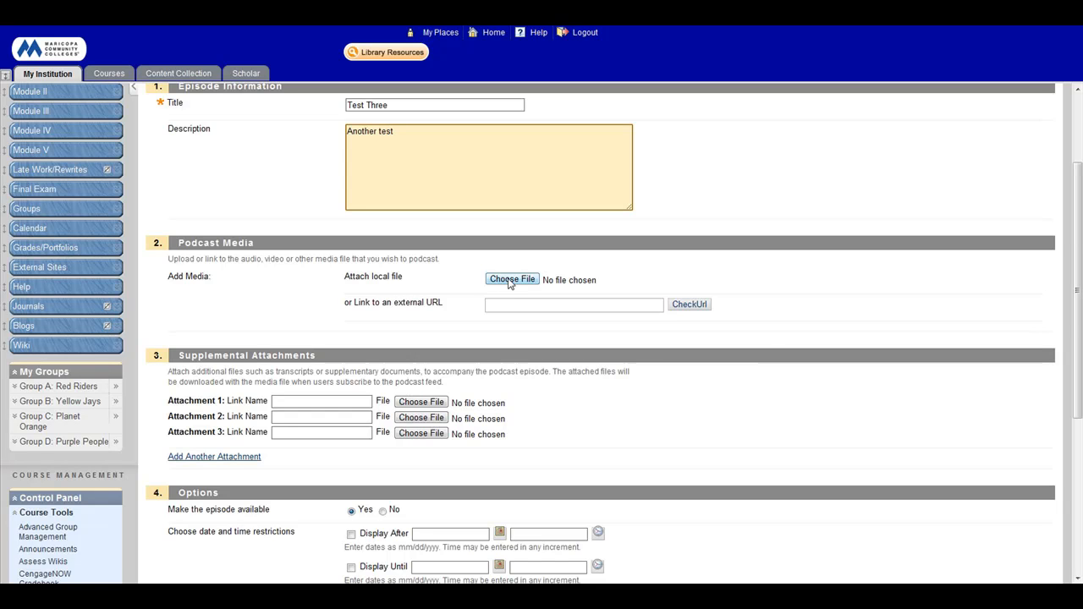
pyautogui.scroll(-3)
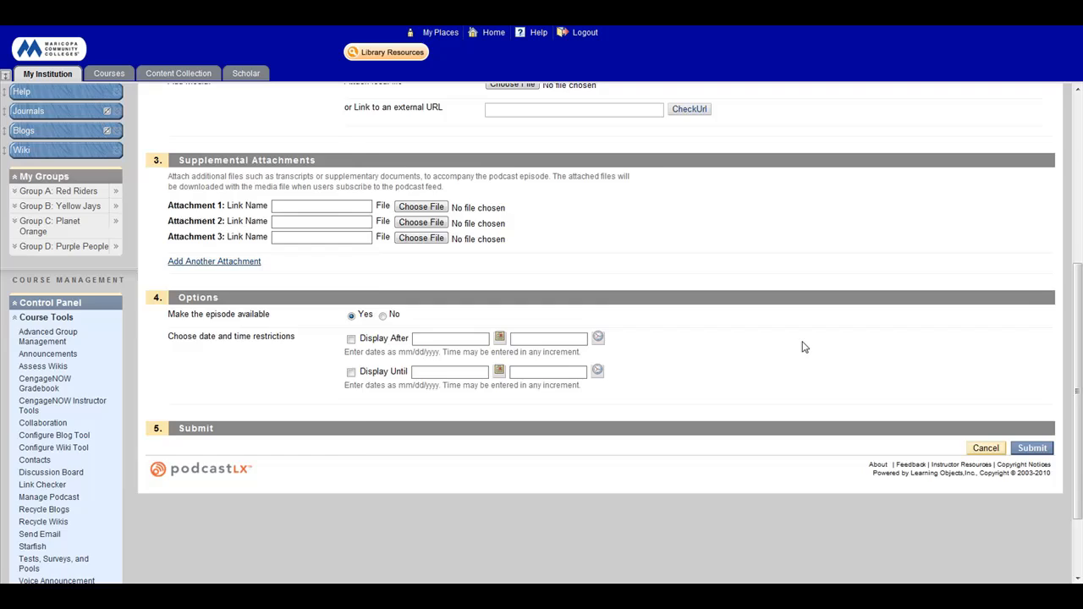
pyautogui.scroll(3)
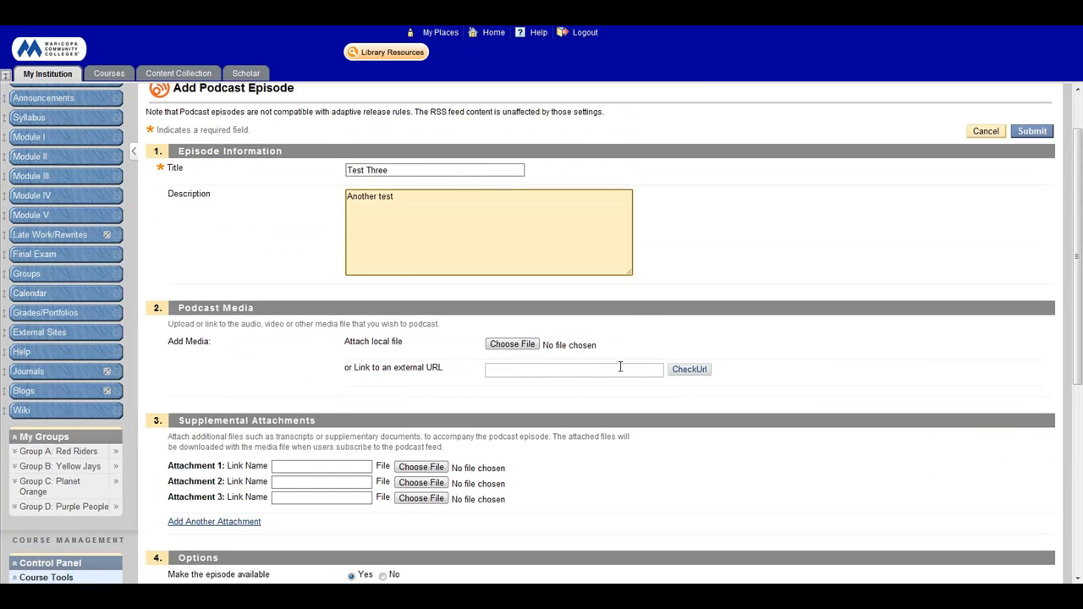
pyautogui.scroll(-3)
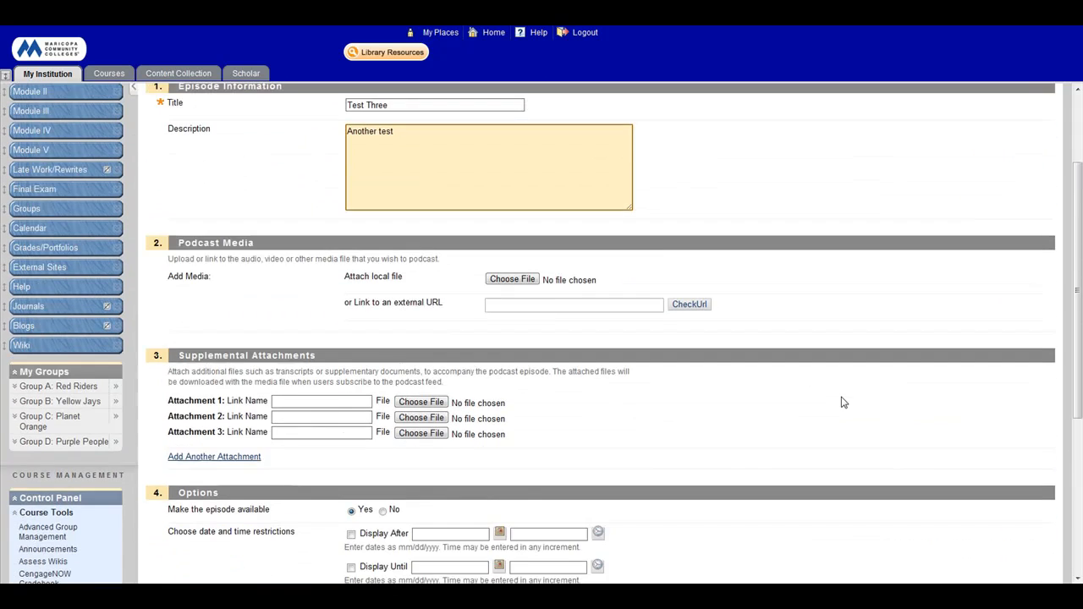
pyautogui.scroll(3)
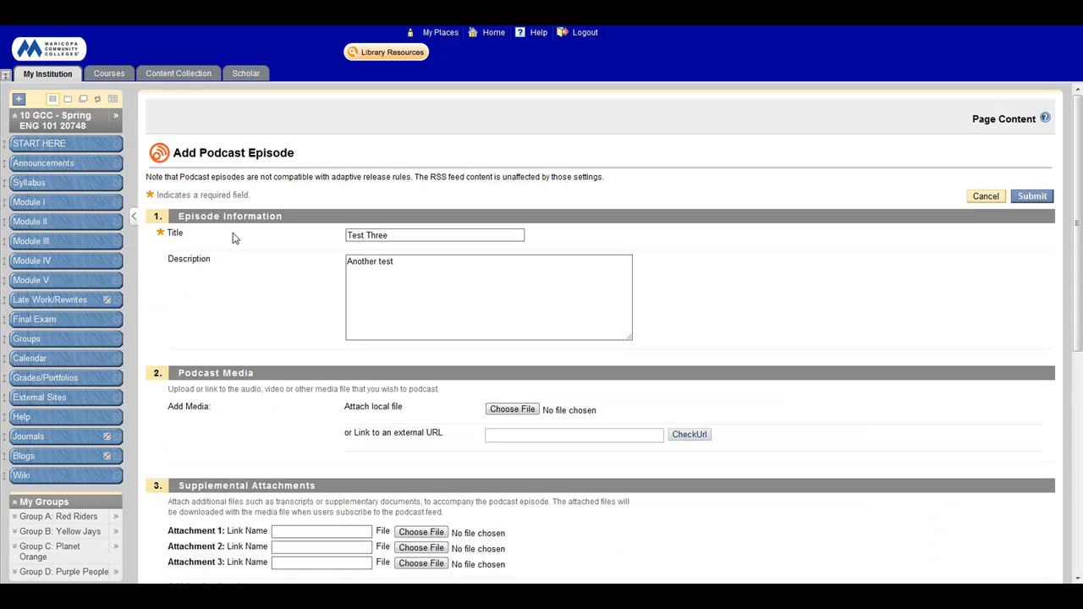
pyautogui.moveTo(511, 408)
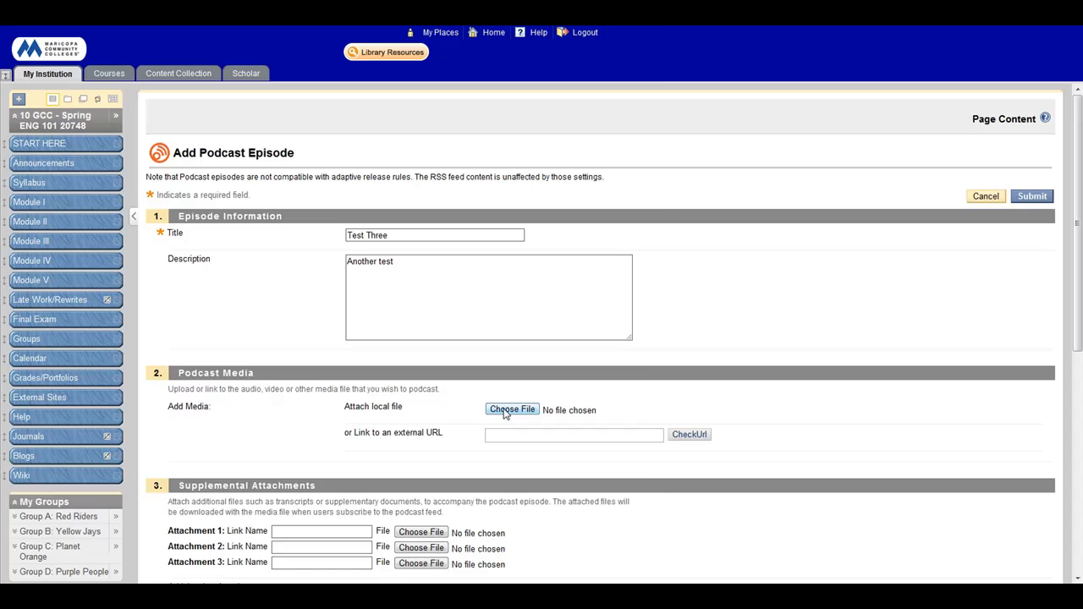
# Browse Documents > Classes > ENG101 > Podcasts and choose the lecture MP3 as the episode audio.
pyautogui.click(512, 408)
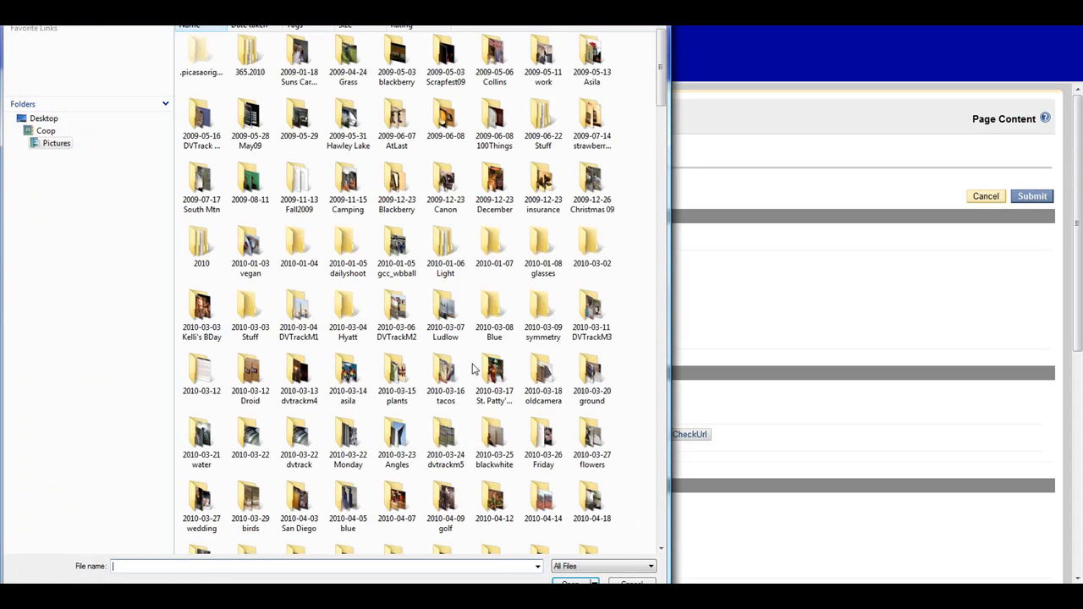
pyautogui.click(19, 130)
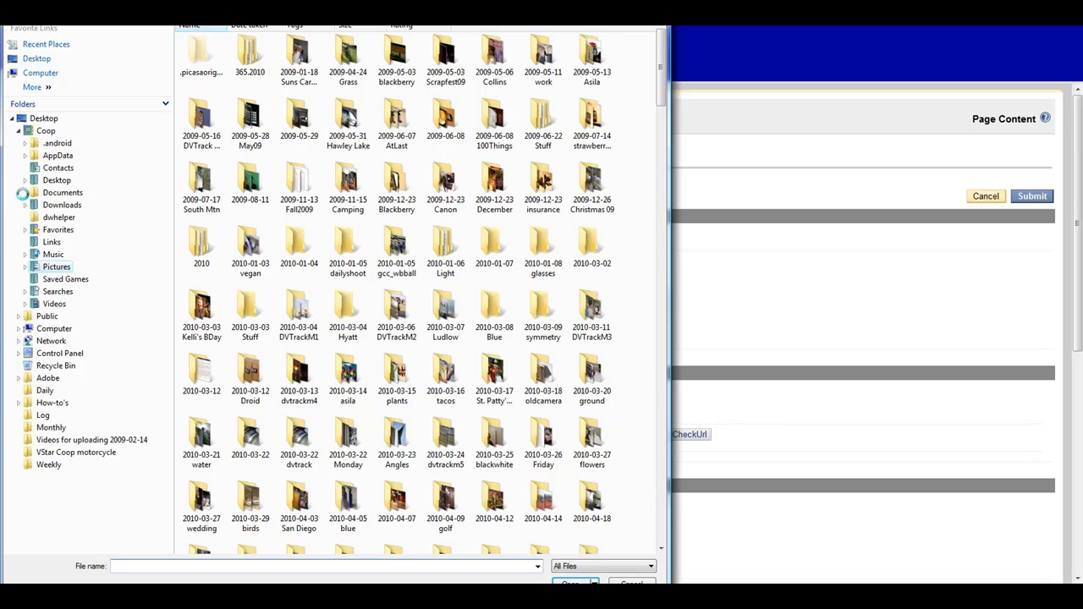
pyautogui.click(20, 119)
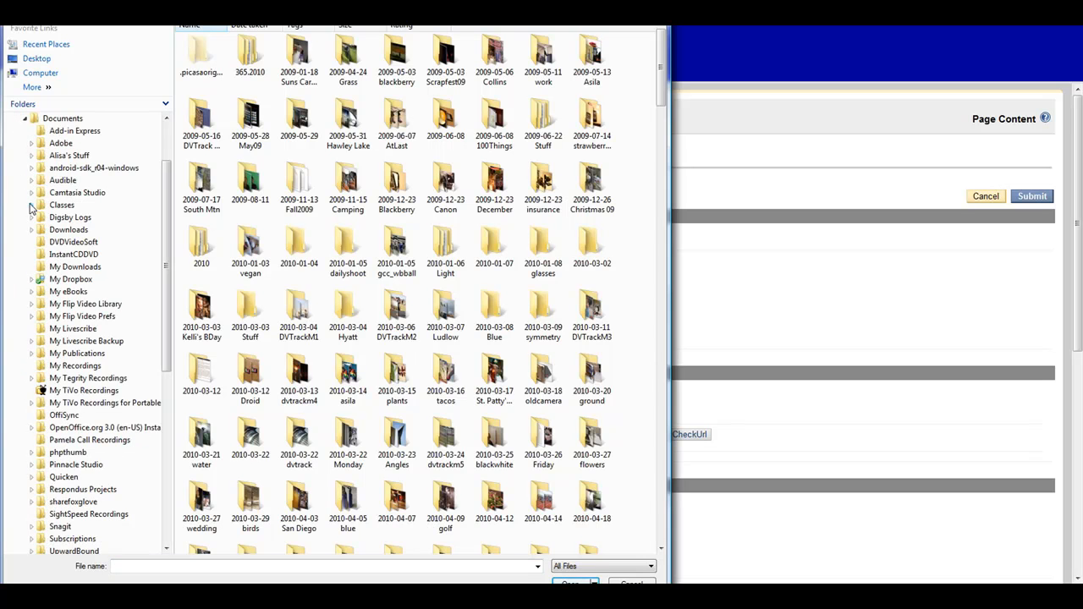
pyautogui.click(31, 204)
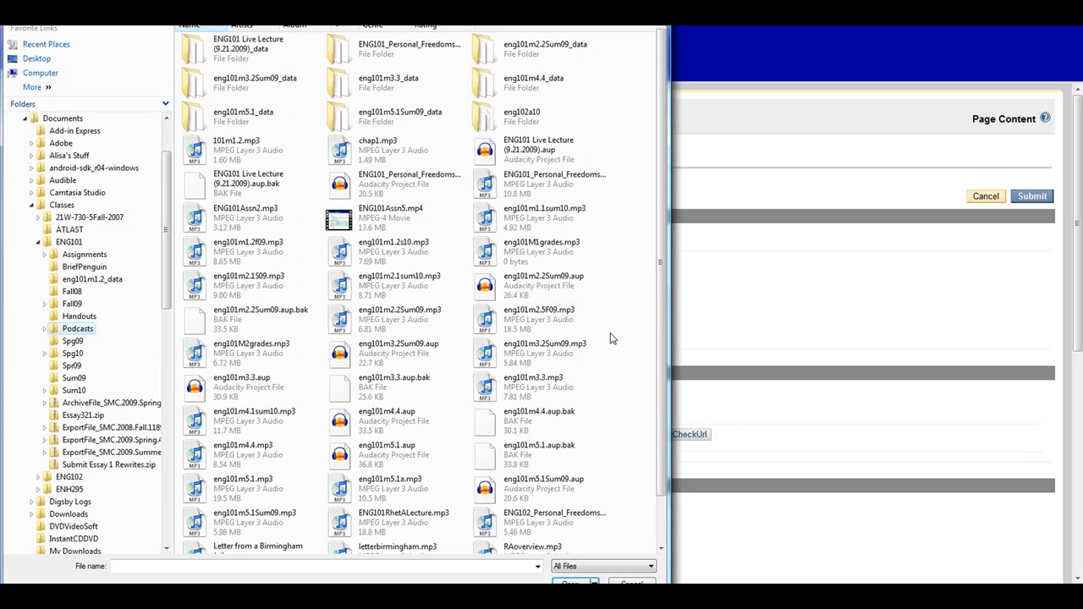
pyautogui.click(393, 250)
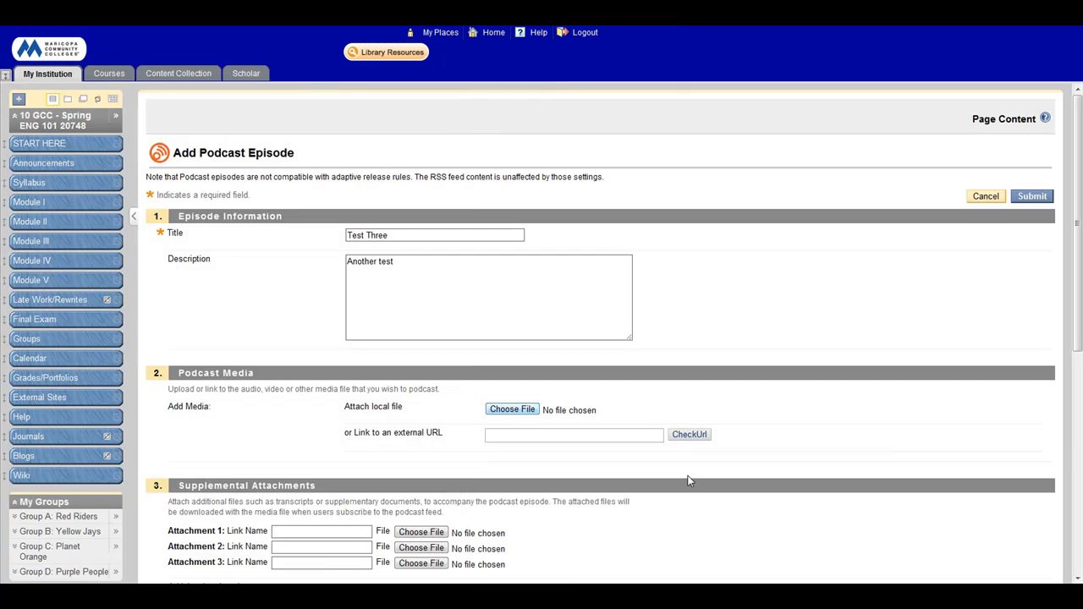
# Attach ENG101Assn7.doc from the ENG101 Assignments folder as Attachment 1.
pyautogui.click(511, 409)
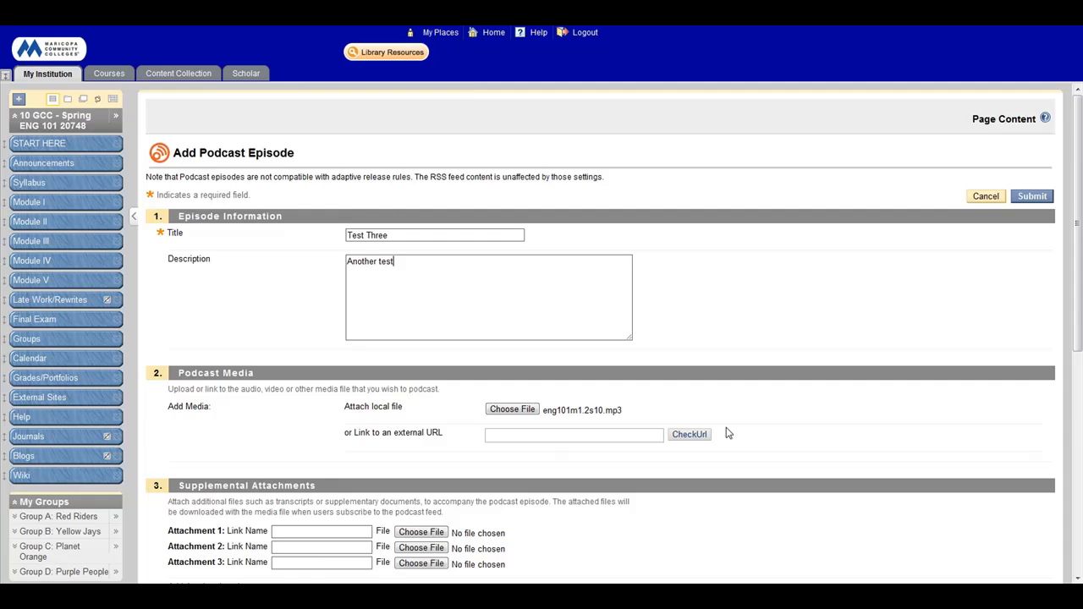
pyautogui.scroll(-3)
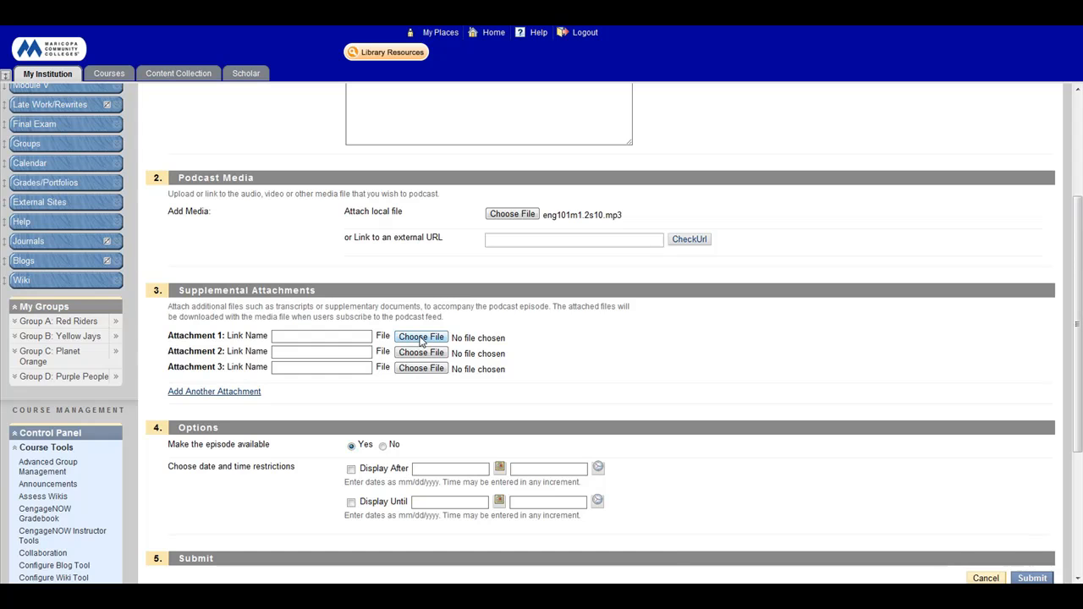
pyautogui.click(420, 337)
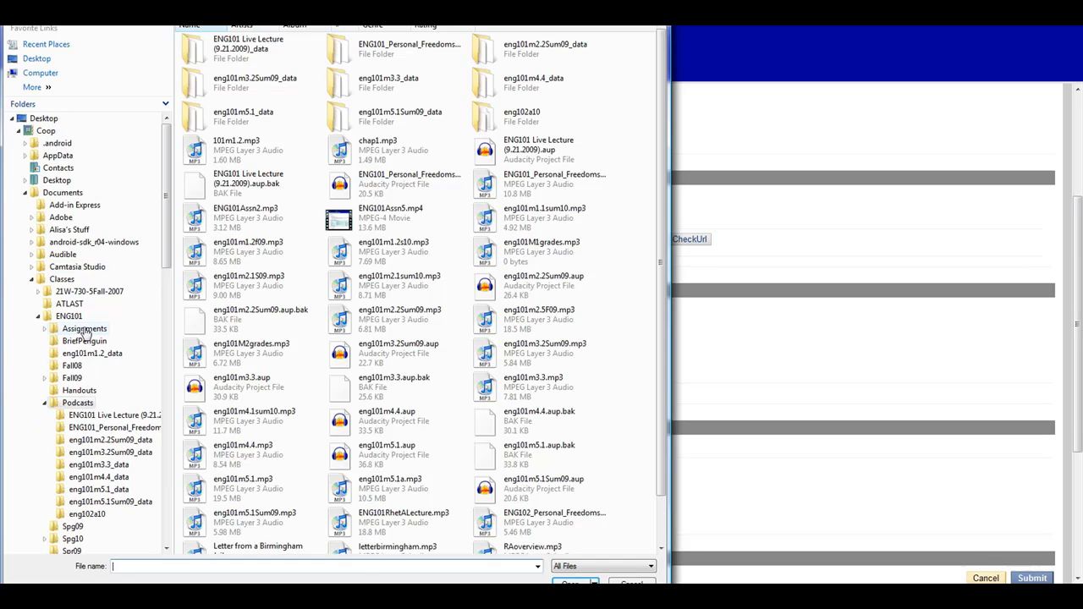
pyautogui.click(84, 328)
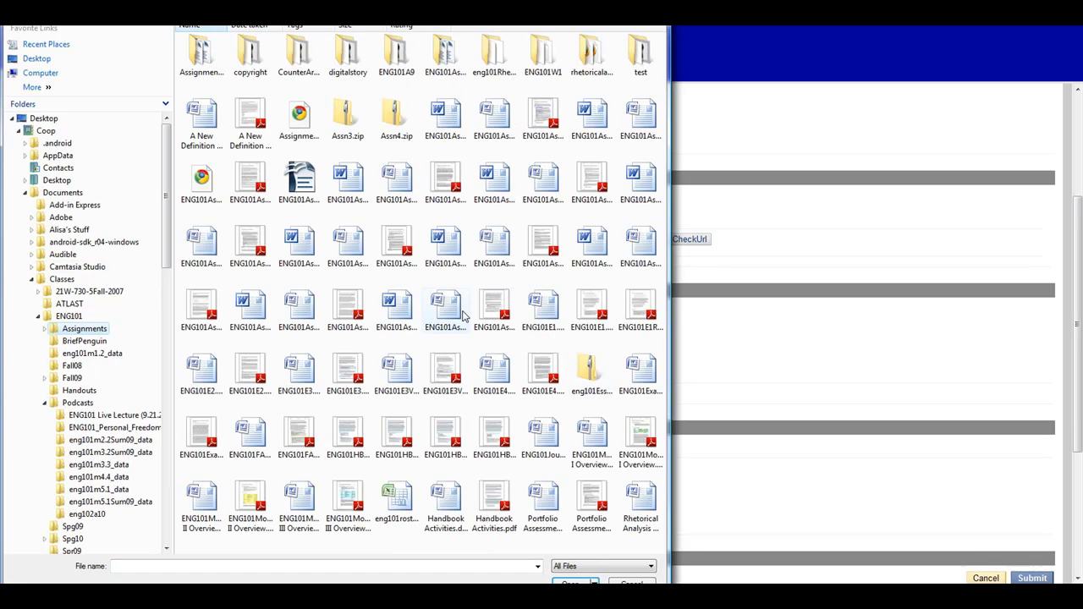
pyautogui.click(445, 245)
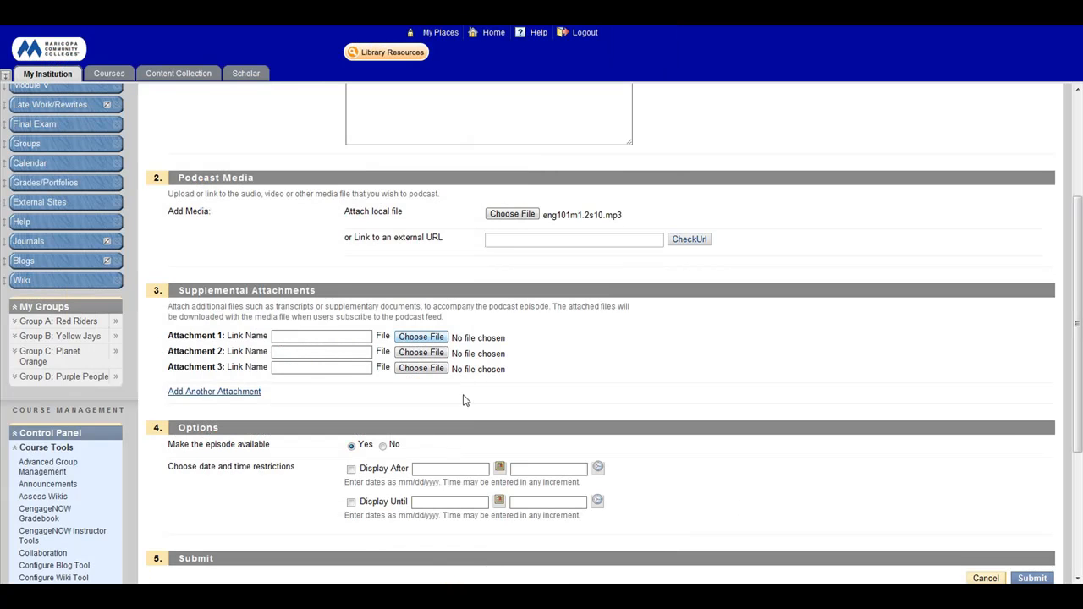
pyautogui.click(420, 337)
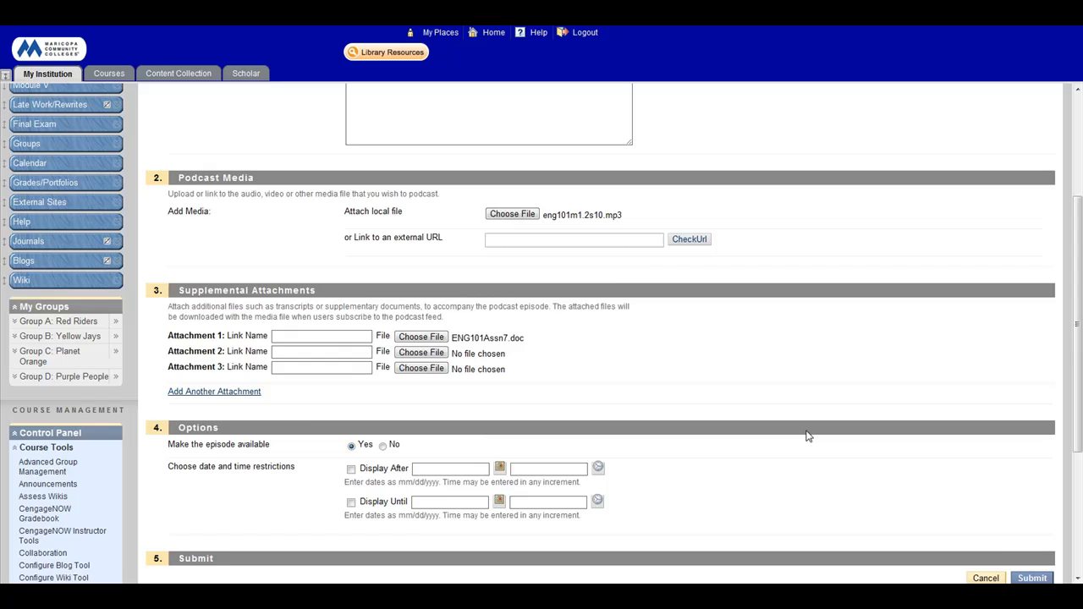
pyautogui.moveTo(481, 345)
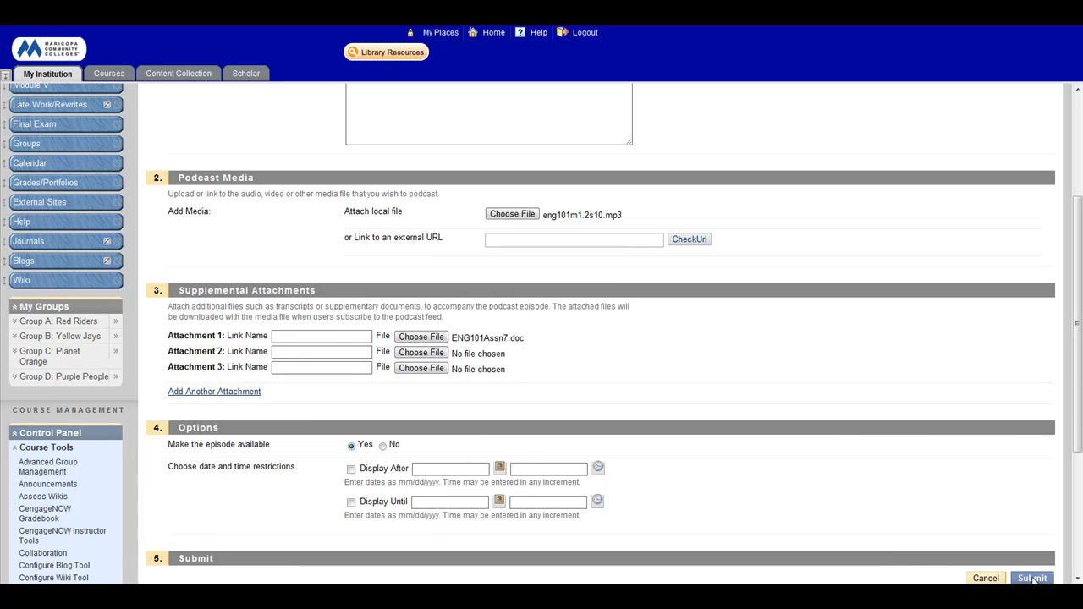
# Submit the new podcast episode and switch to iTunes' Advanced menu.
pyautogui.click(1032, 578)
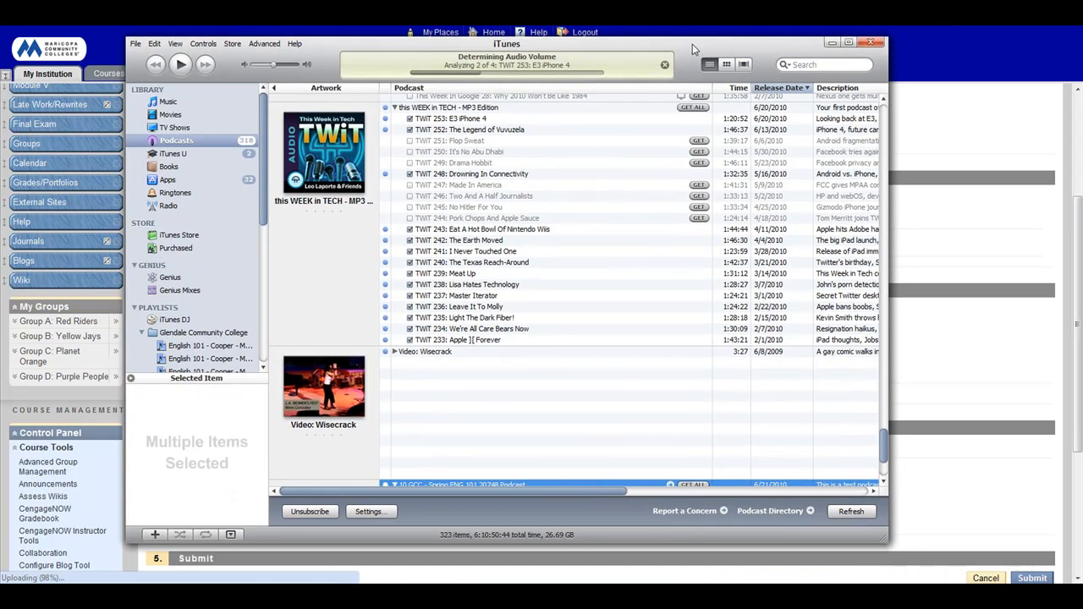
pyautogui.click(264, 44)
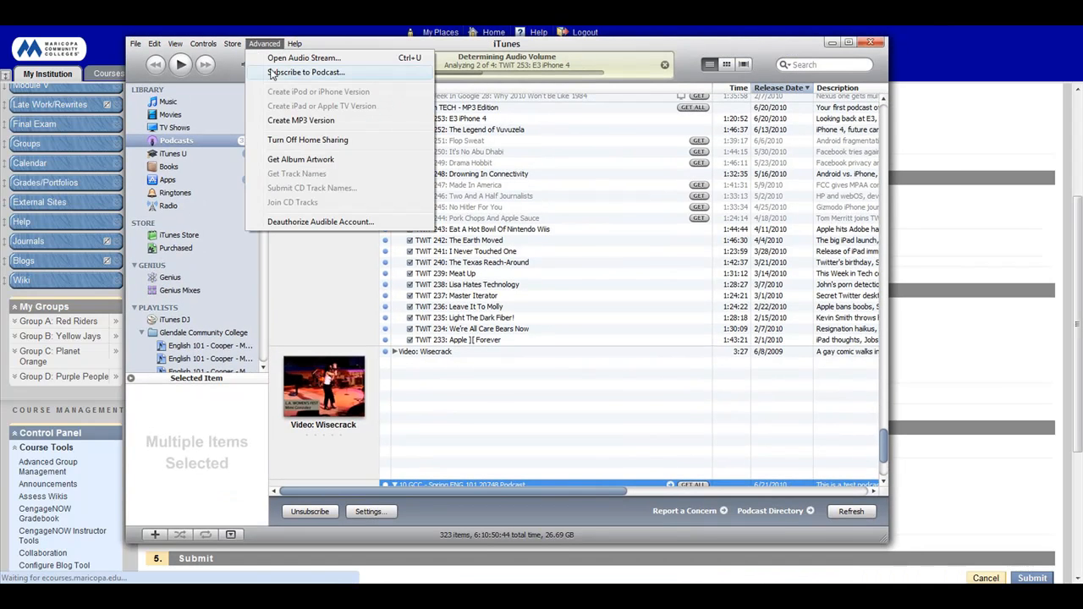
# Subscribe to the ENG 101 course feed by URL so Test Three lists with the earlier episodes.
pyautogui.click(306, 71)
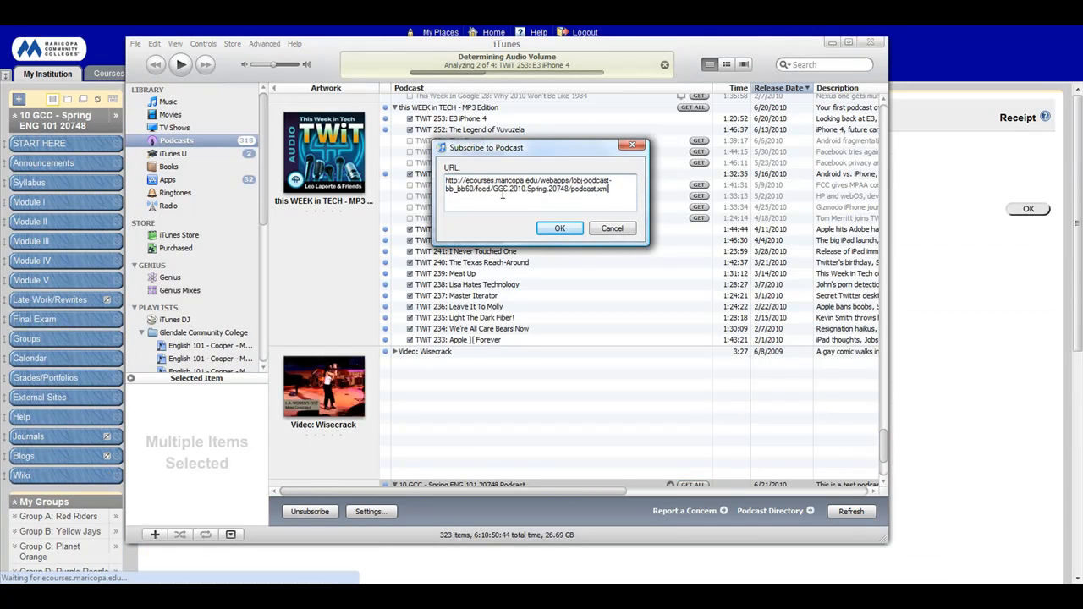
pyautogui.click(559, 228)
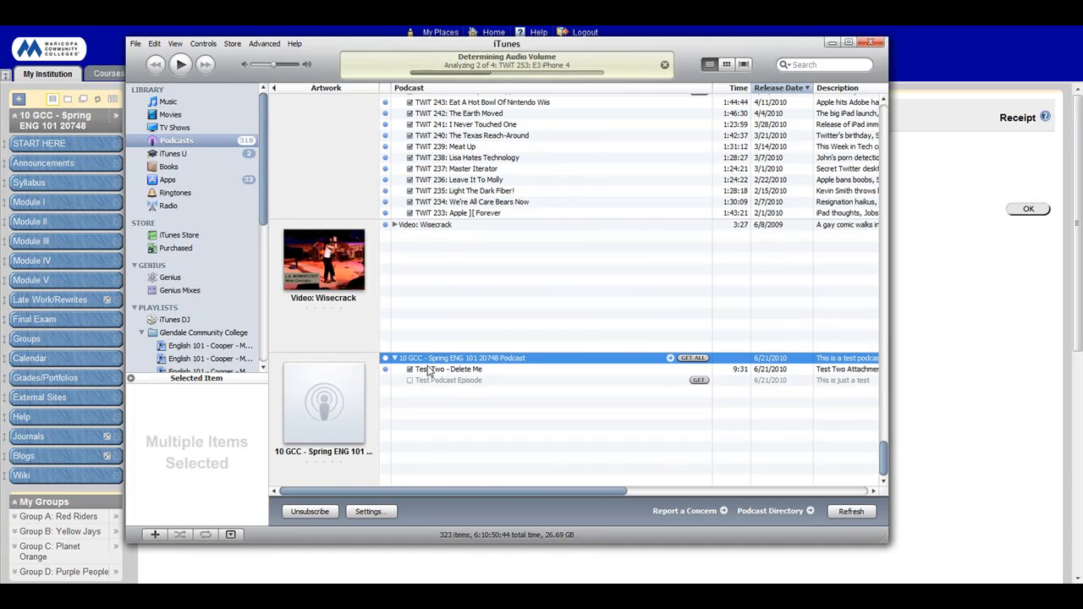
pyautogui.rightClick(449, 369)
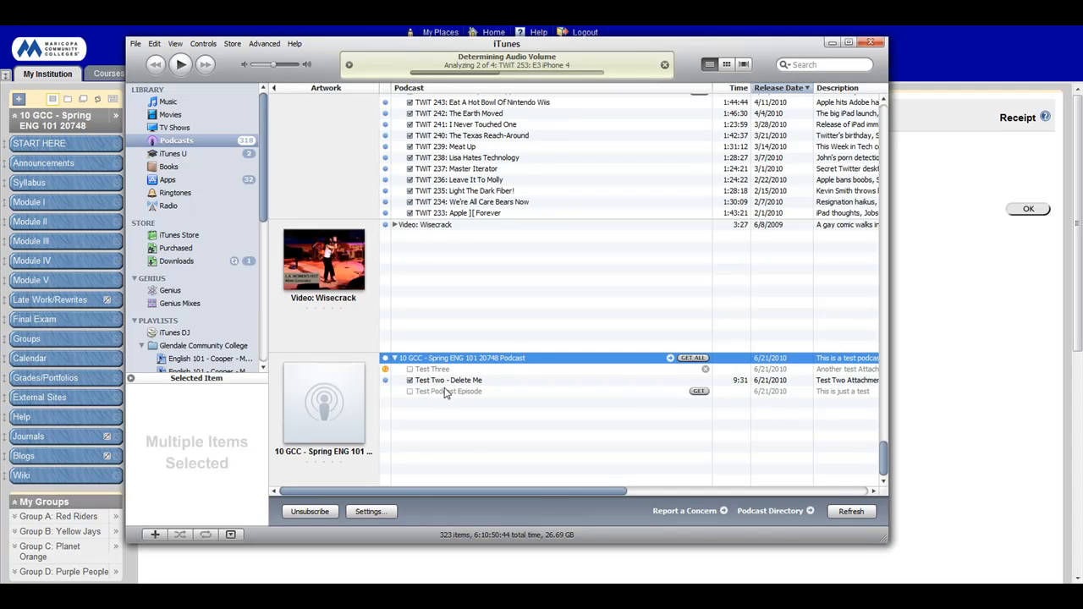
pyautogui.moveTo(541, 400)
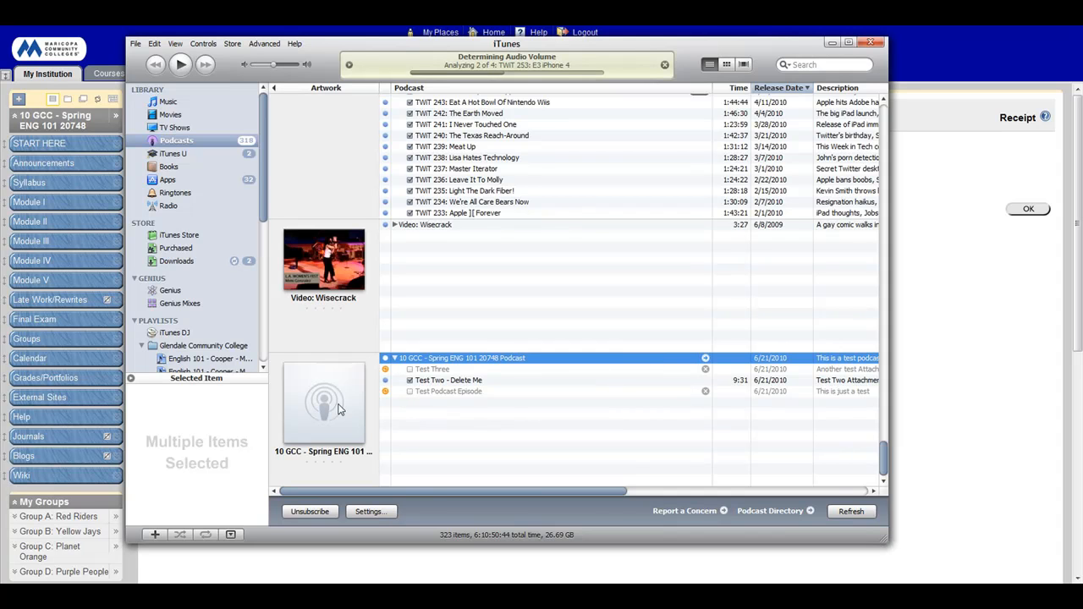
pyautogui.moveTo(477, 411)
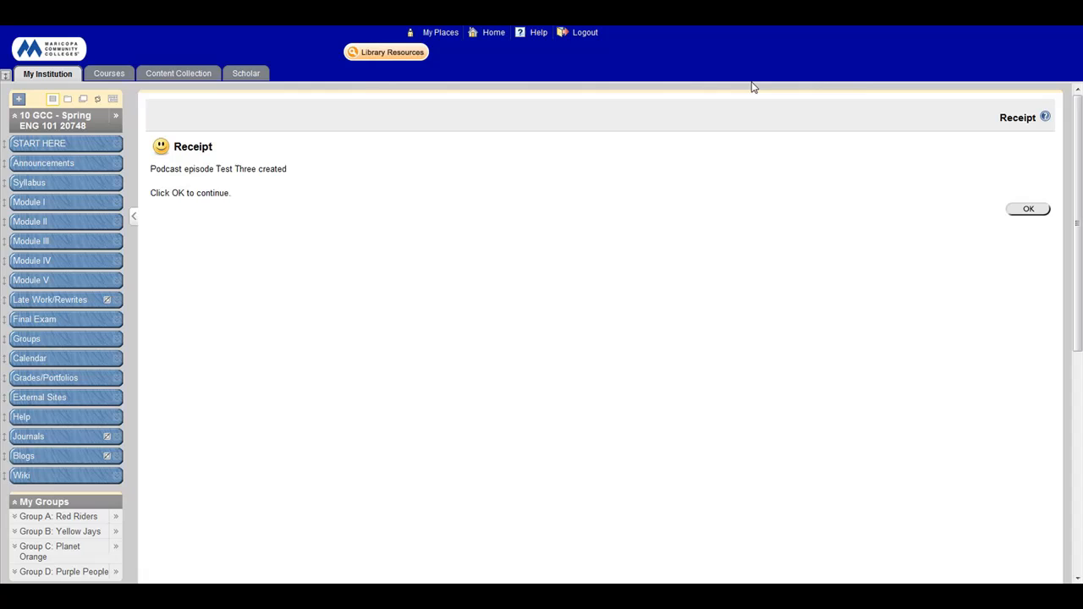
pyautogui.moveTo(1029, 210)
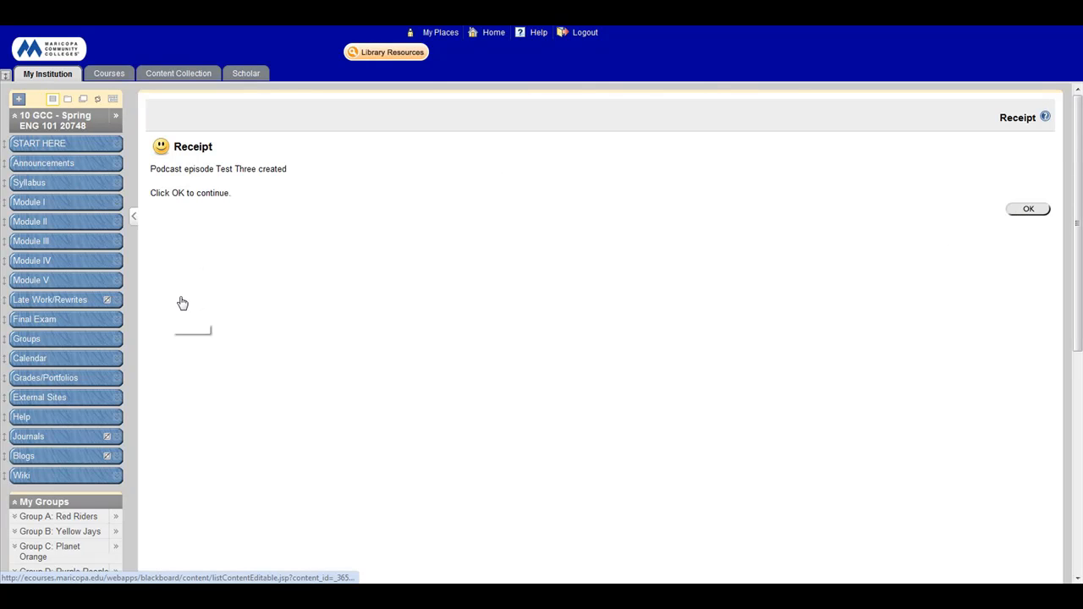
# Acknowledge the episode-created receipt to return to the Module I content page.
pyautogui.click(1029, 210)
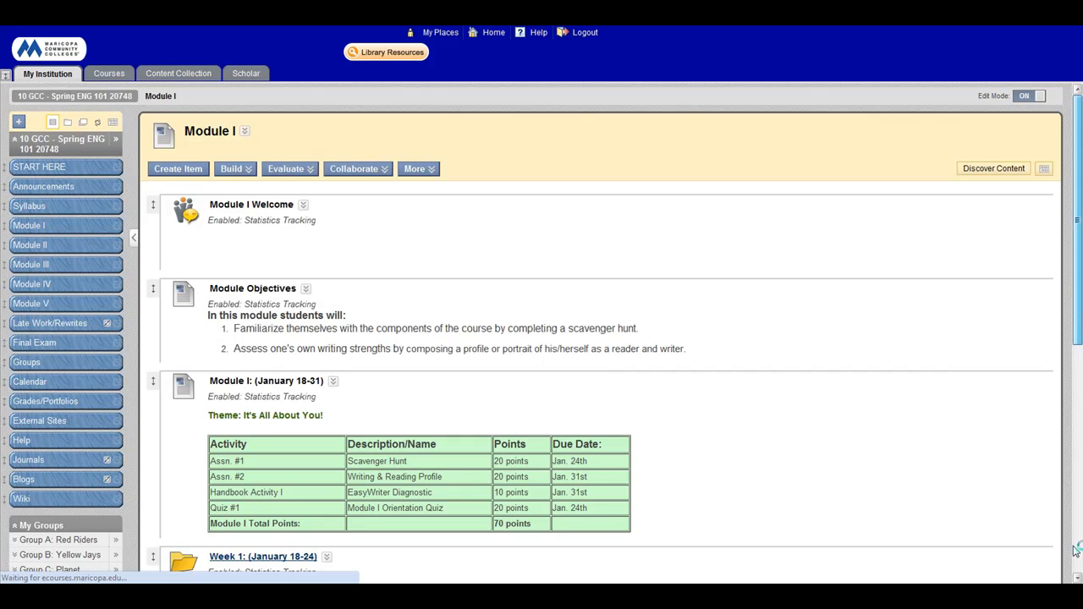
# Open the Module II content page and scroll to the Test Two - Delete Me episode.
pyautogui.scroll(-3)
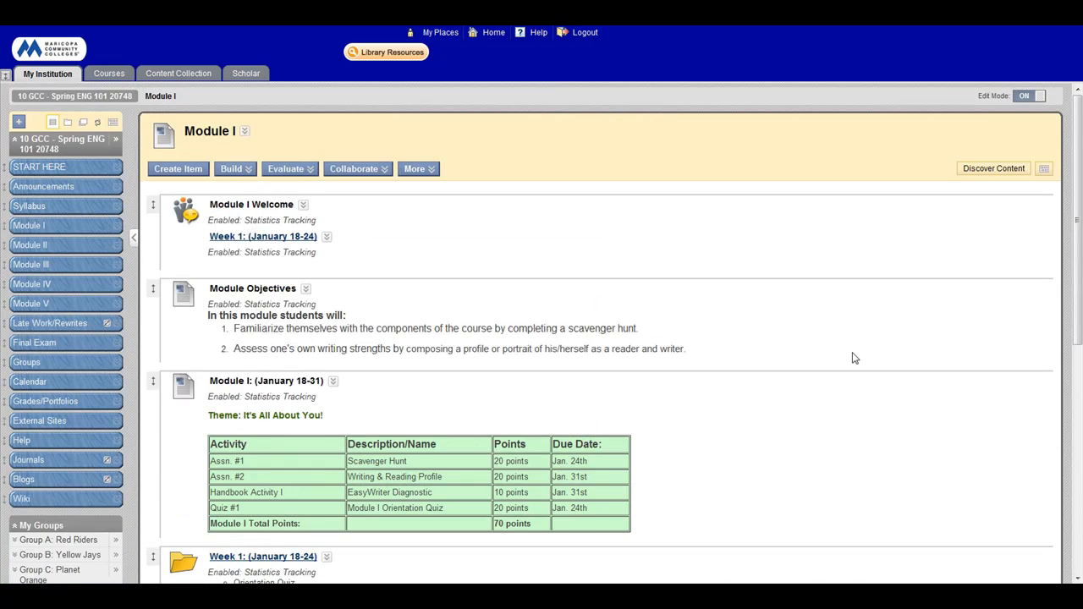
pyautogui.click(30, 243)
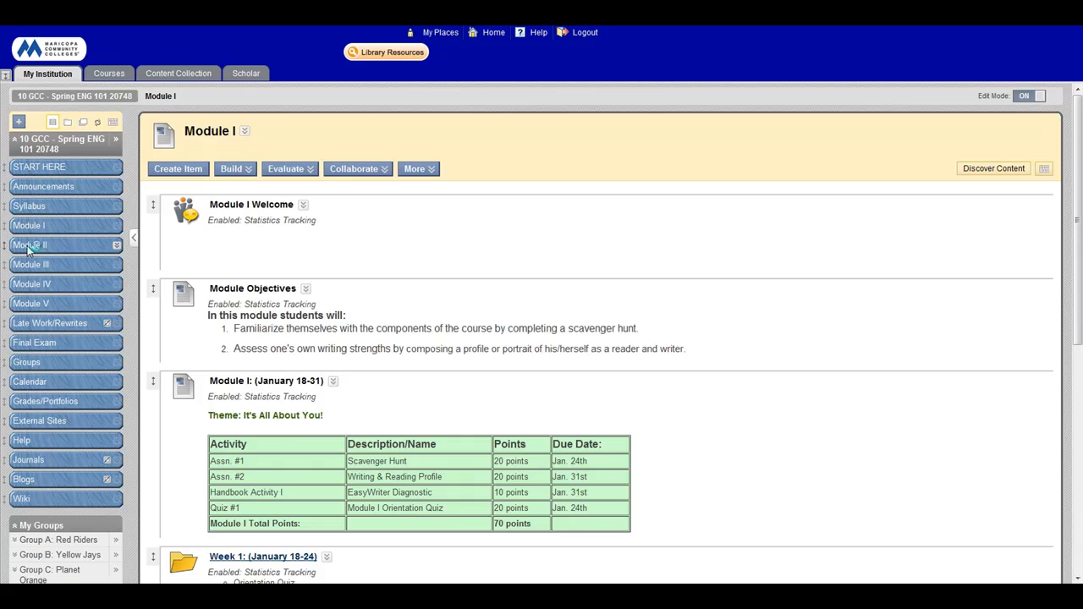
pyautogui.click(31, 243)
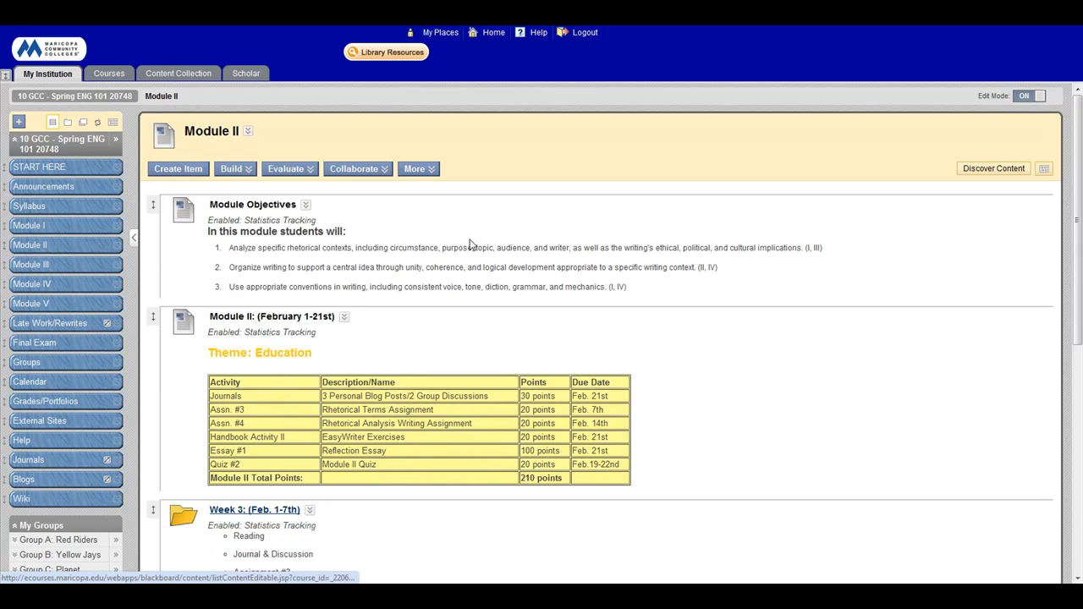
pyautogui.scroll(-3)
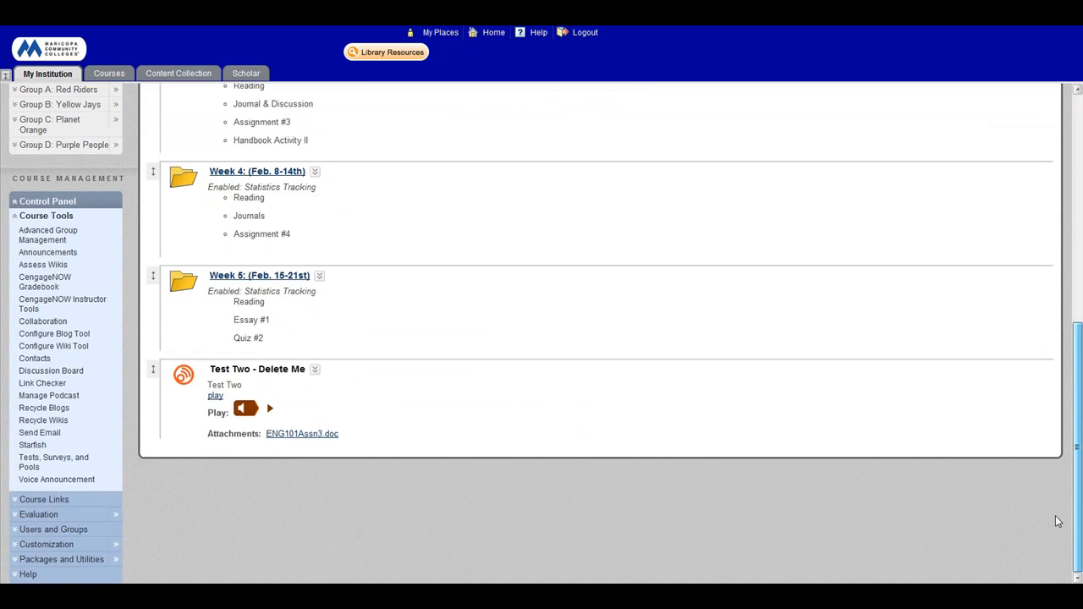
pyautogui.moveTo(1076, 545)
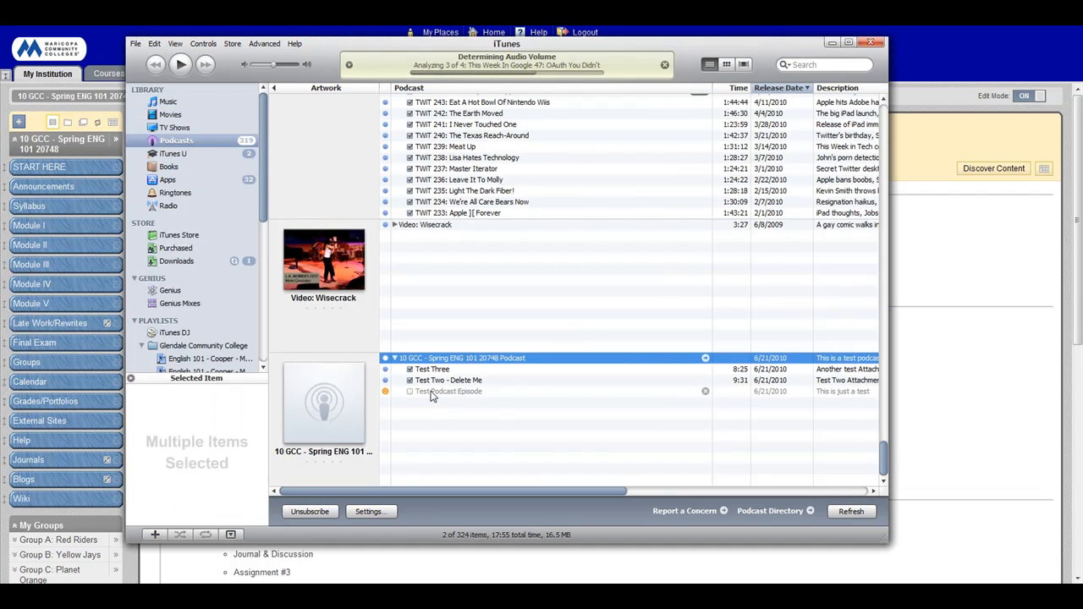
pyautogui.moveTo(828, 67)
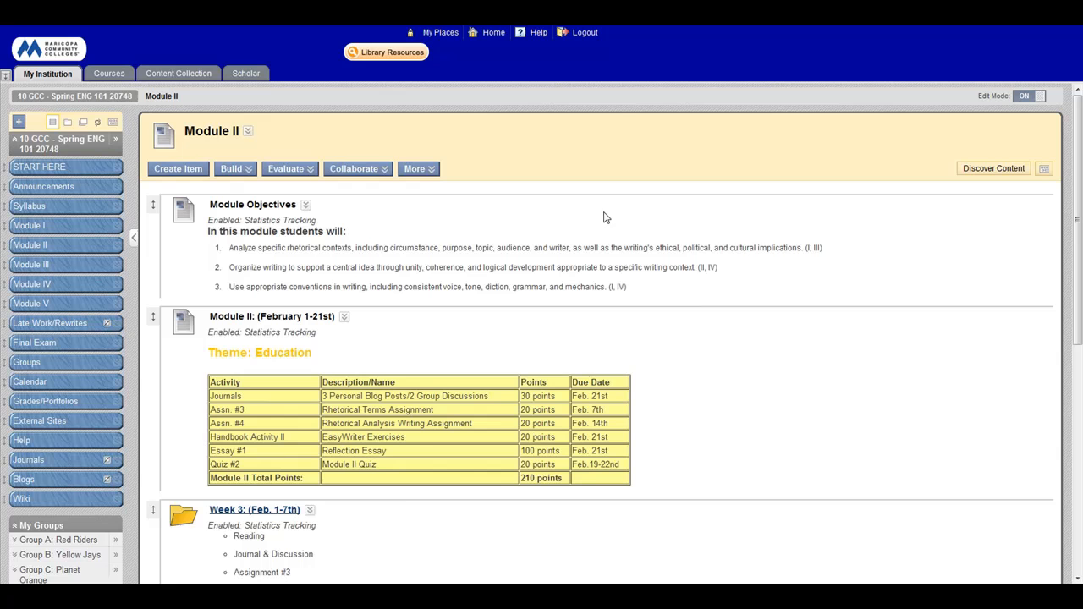
pyautogui.moveTo(386, 410)
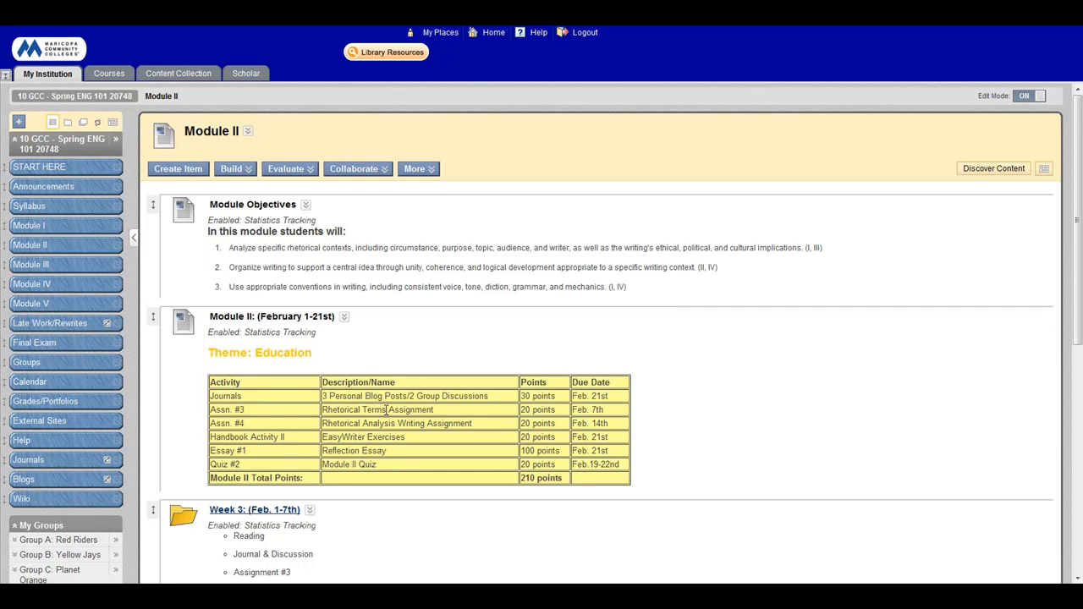
pyautogui.moveTo(862, 454)
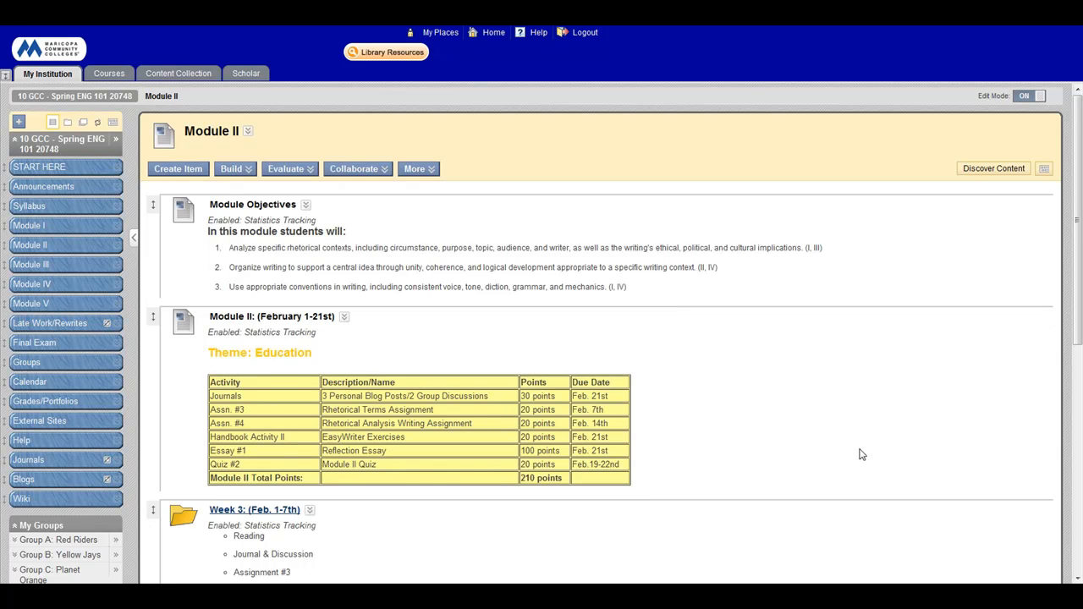